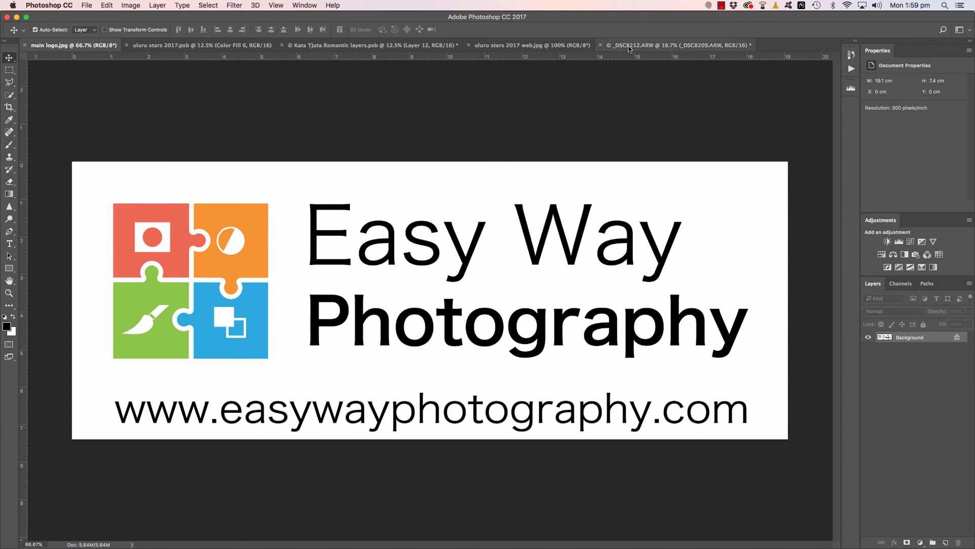
Switch to the _DSC8212.ARW Uluru document with its three stacked exposure layers.
click(675, 45)
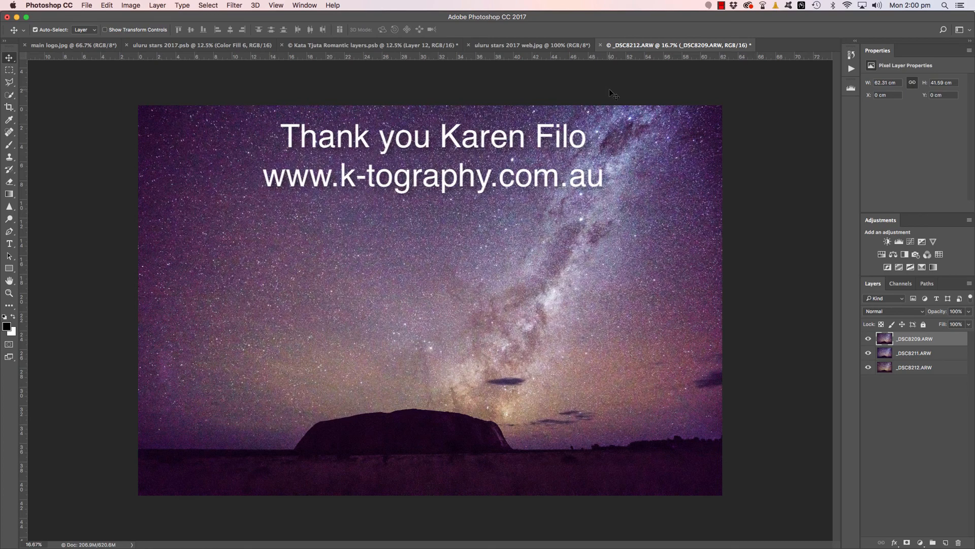
mouse_move(577, 246)
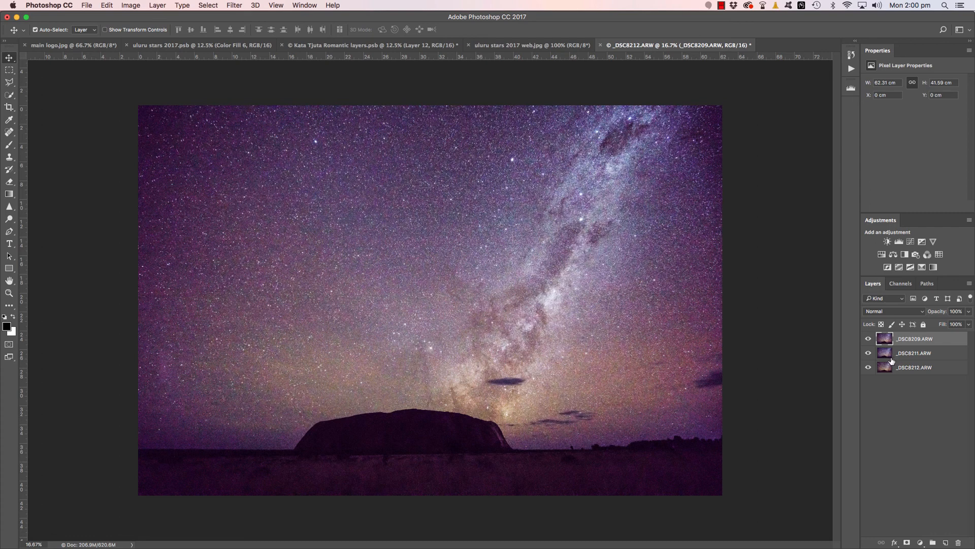
mouse_move(884, 366)
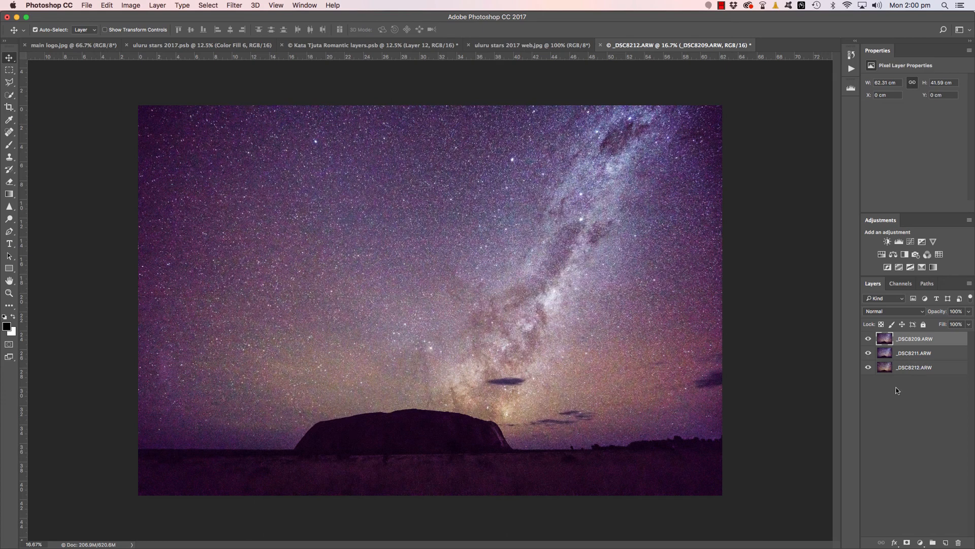
mouse_move(895, 389)
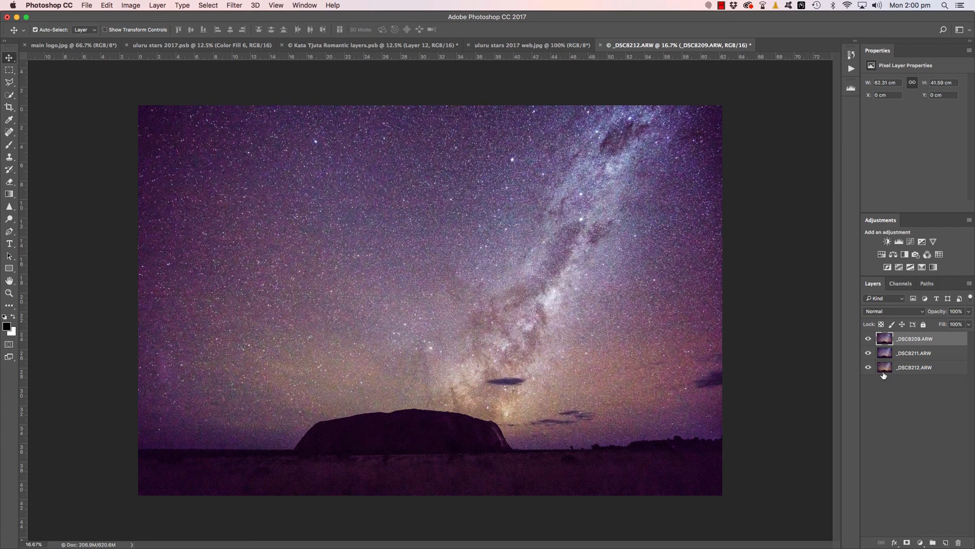
mouse_move(885, 367)
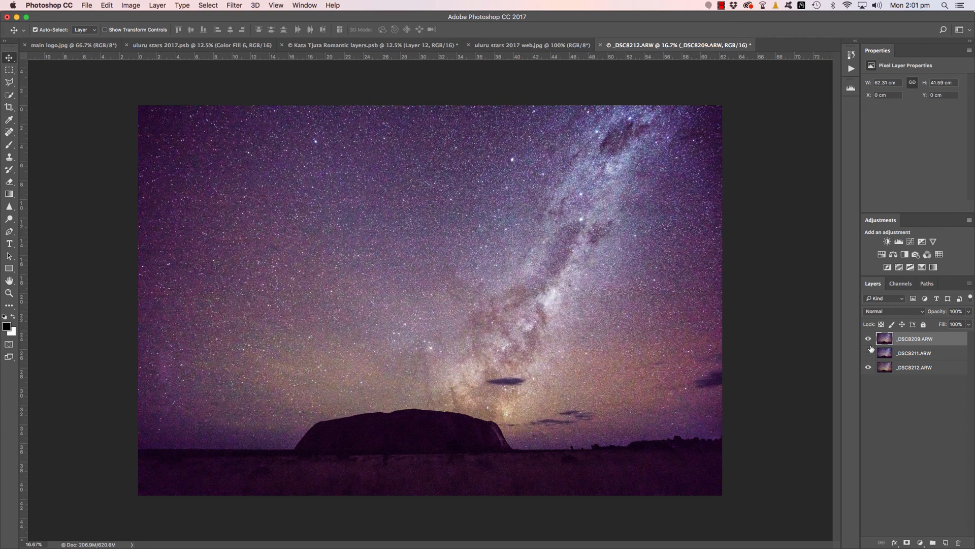
Compare the exposures with eye toggles, leaving only _DSC8211.ARW and _DSC8212.ARW visible.
click(869, 339)
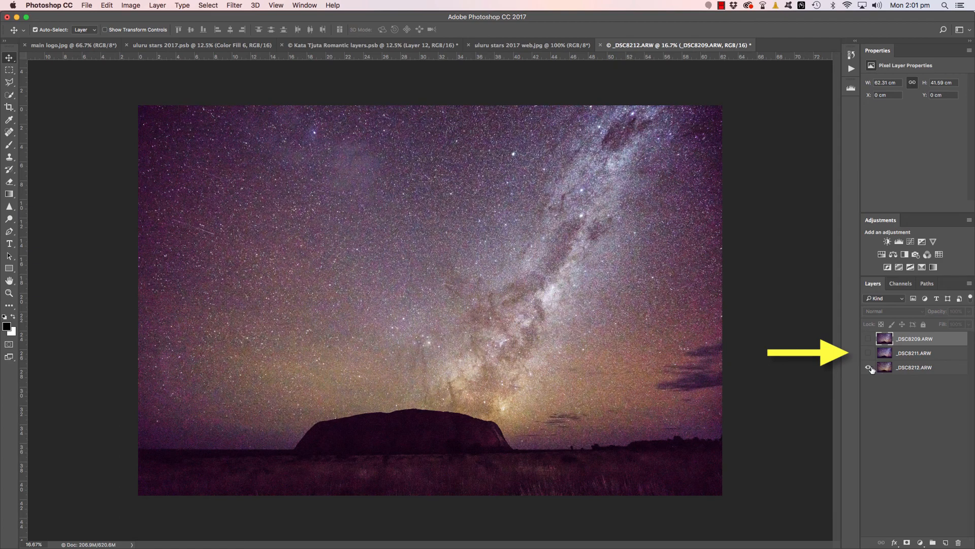
click(869, 355)
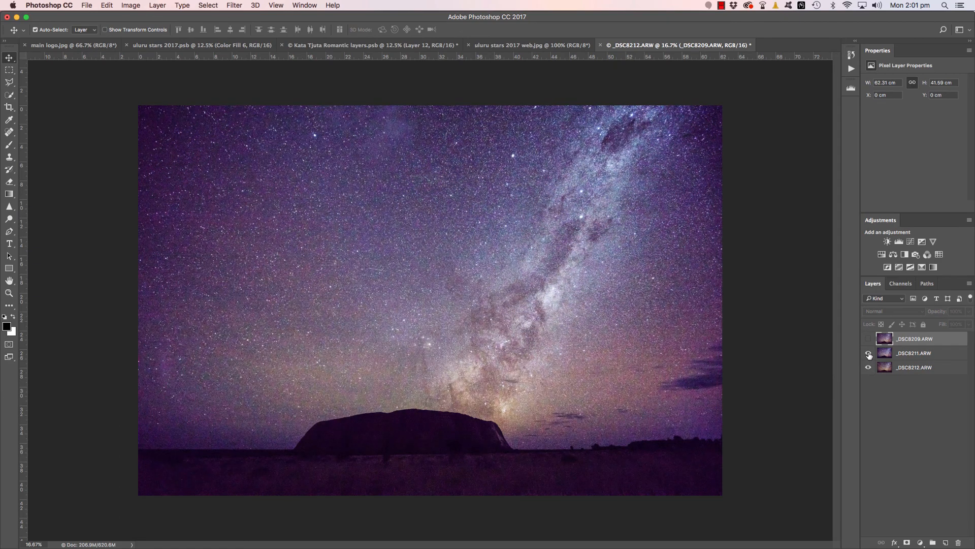
click(869, 352)
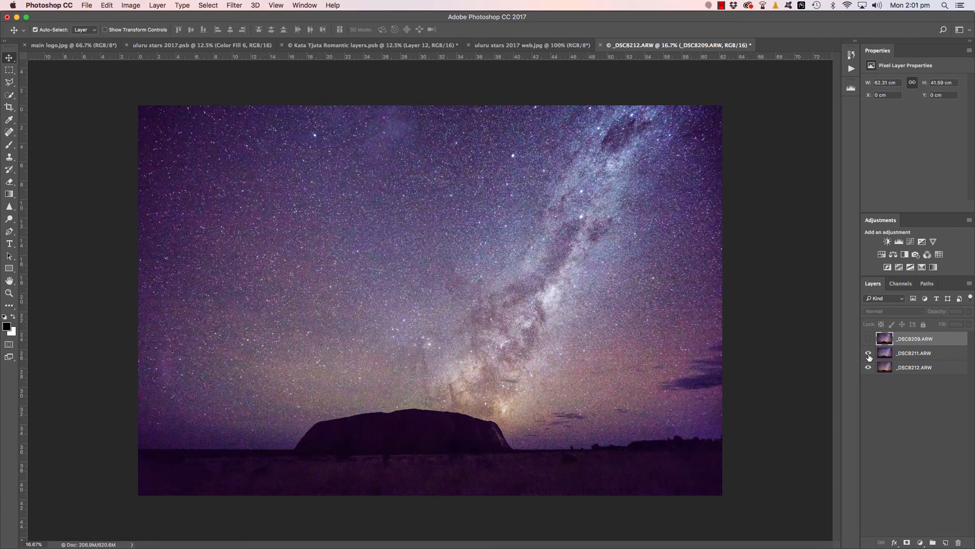
click(870, 338)
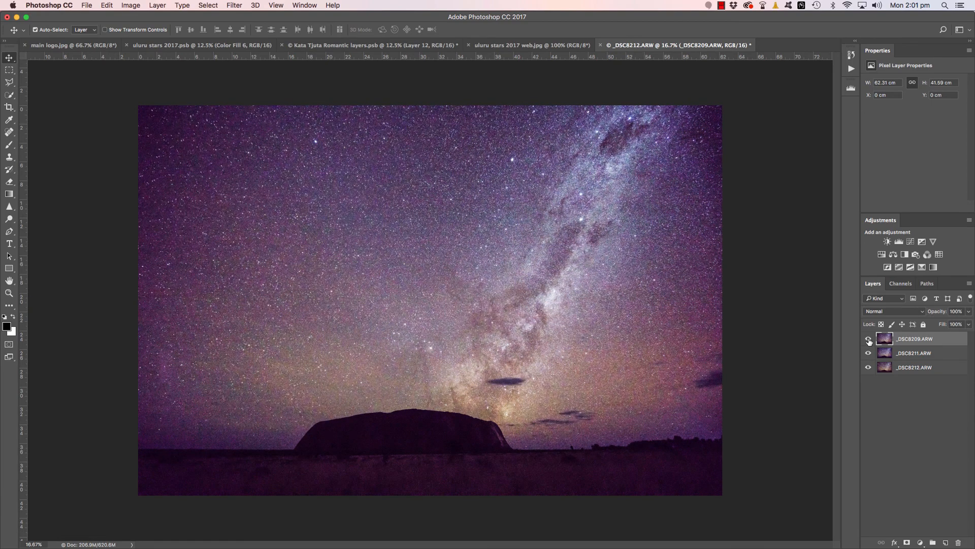
click(868, 340)
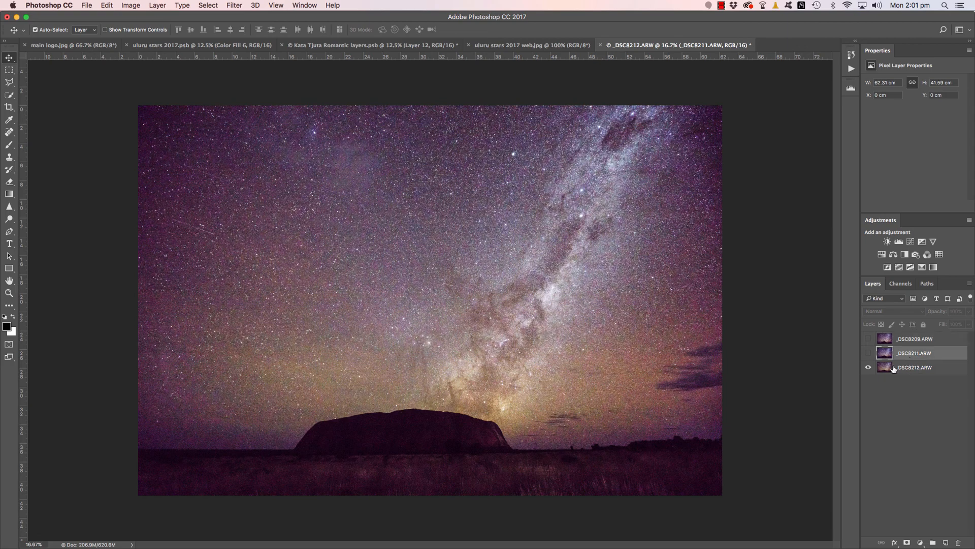
click(868, 353)
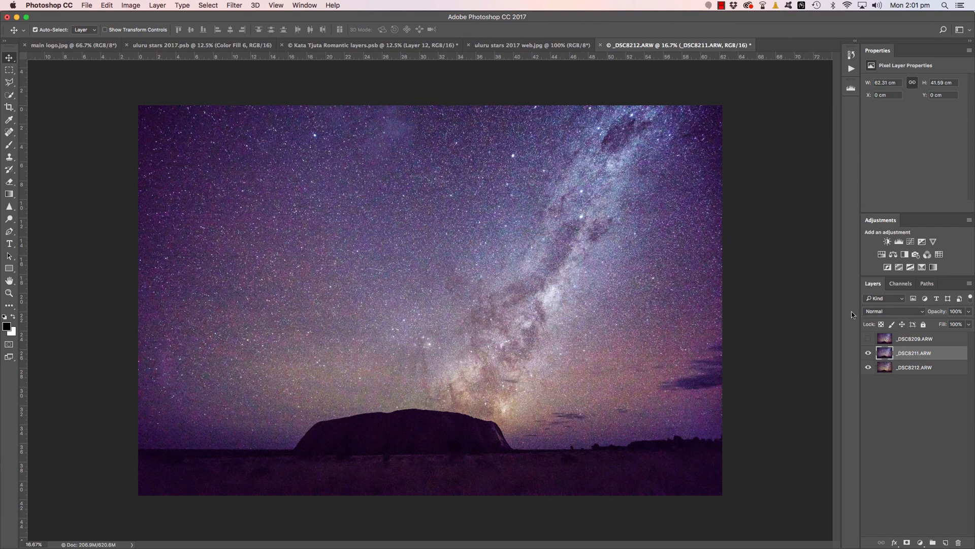
Set the _DSC8211.ARW layer's blend mode to Difference.
click(894, 311)
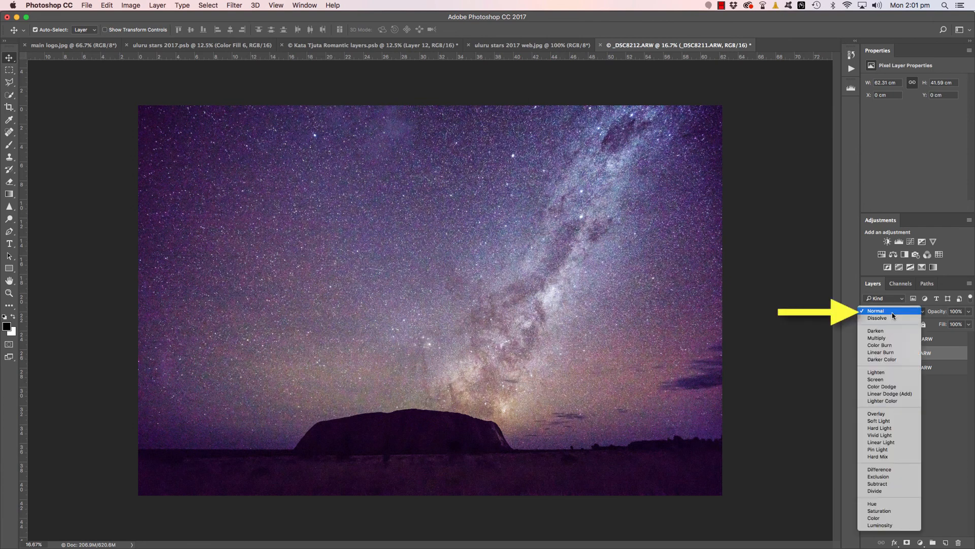
mouse_move(879, 469)
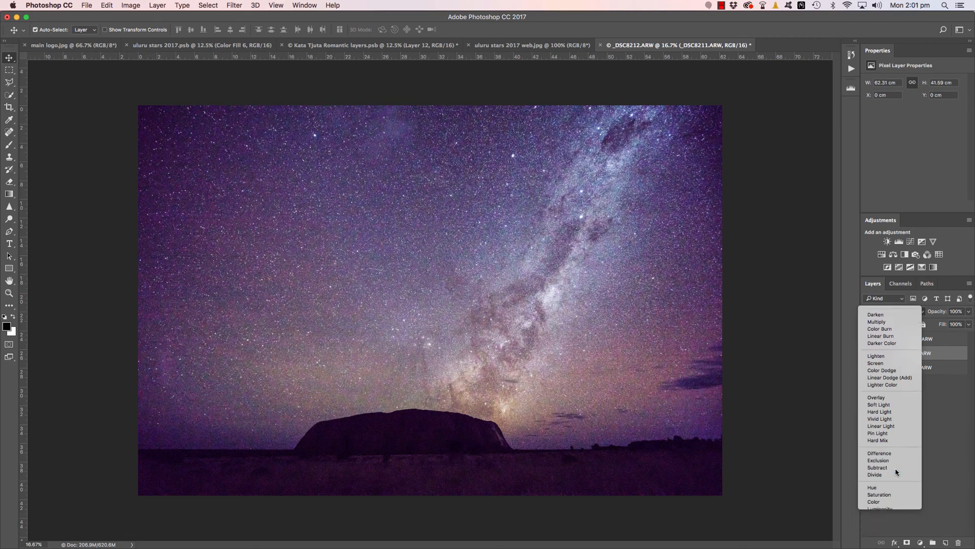
click(879, 452)
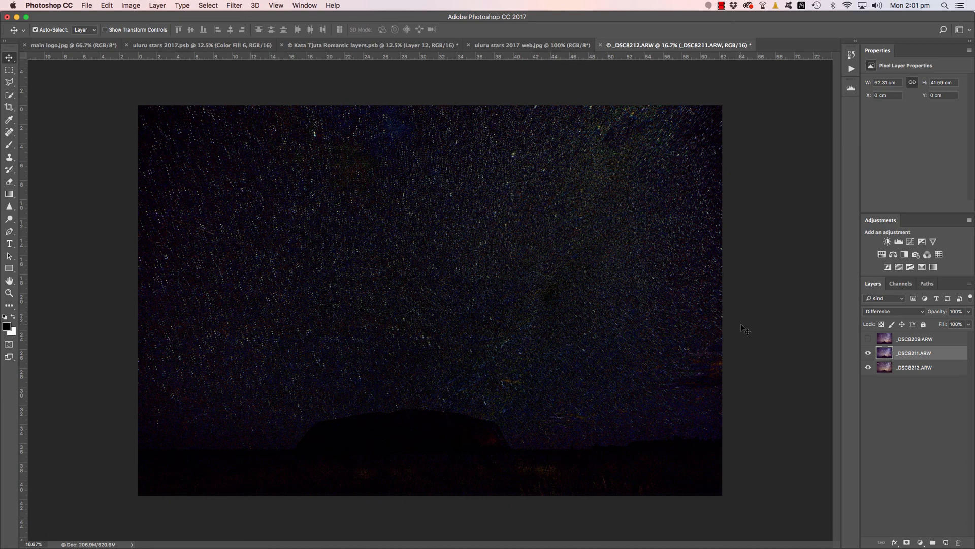
mouse_move(744, 330)
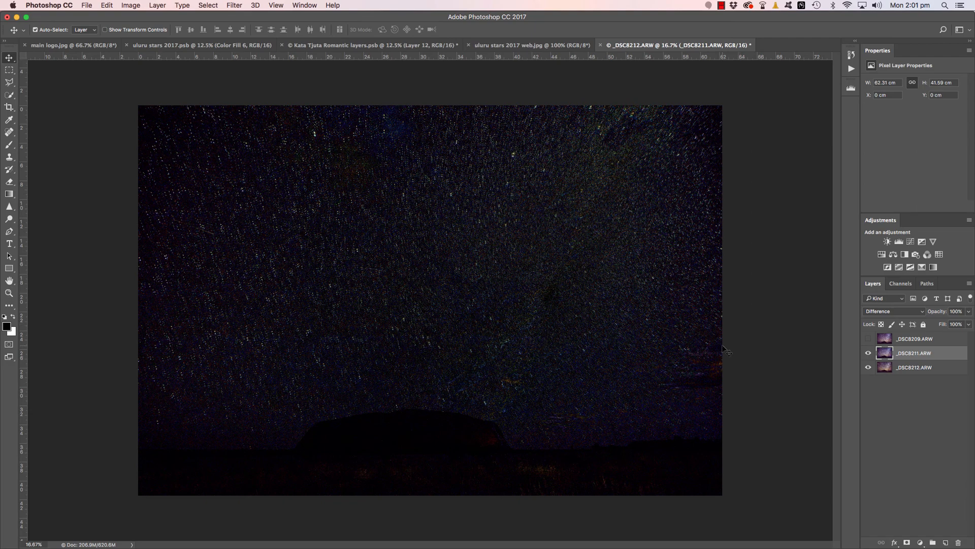
mouse_move(699, 347)
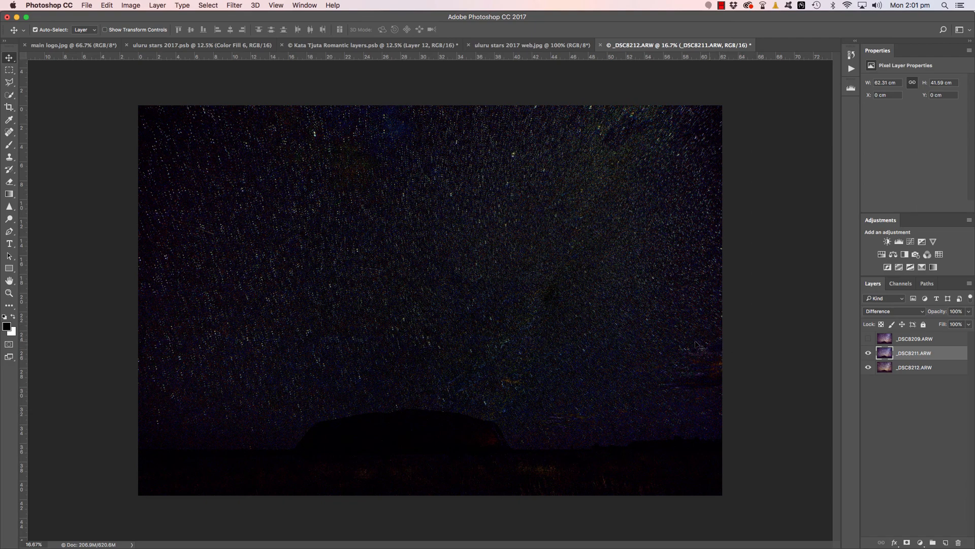
mouse_move(534, 255)
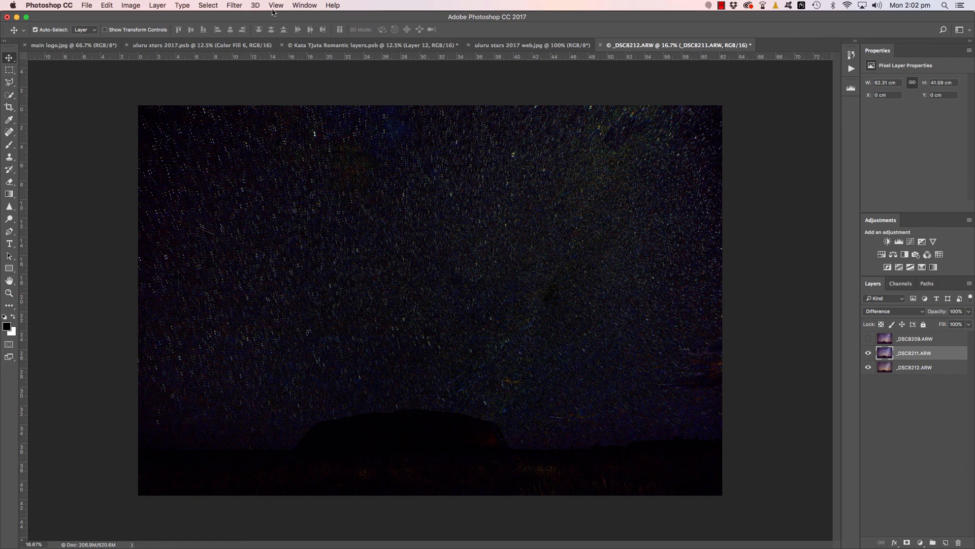
Open the View menu to reach the Snap option.
click(276, 5)
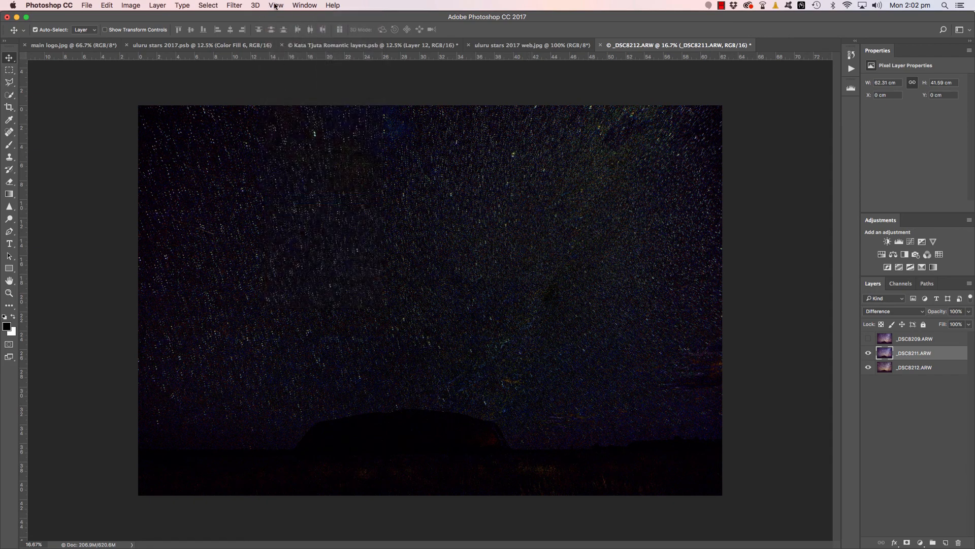
click(276, 5)
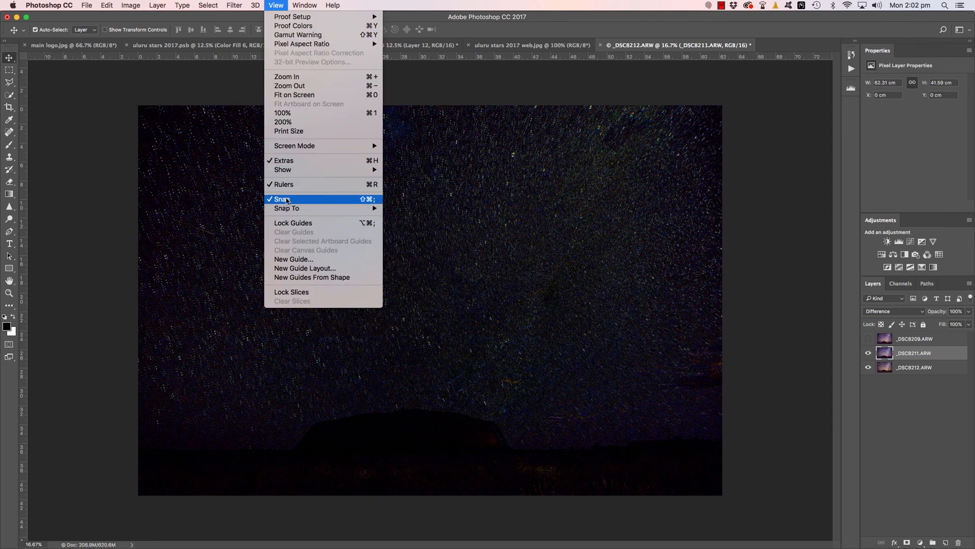
mouse_move(294, 204)
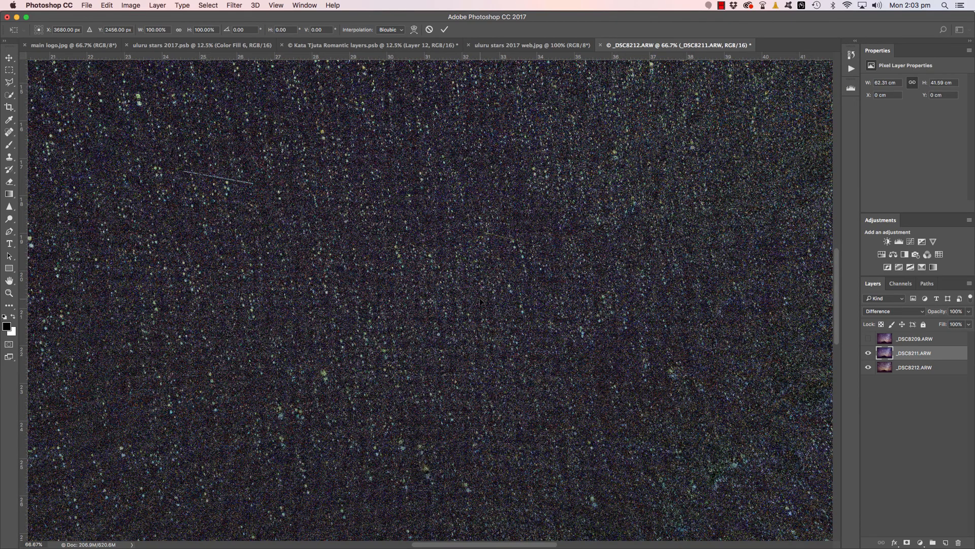
mouse_move(661, 62)
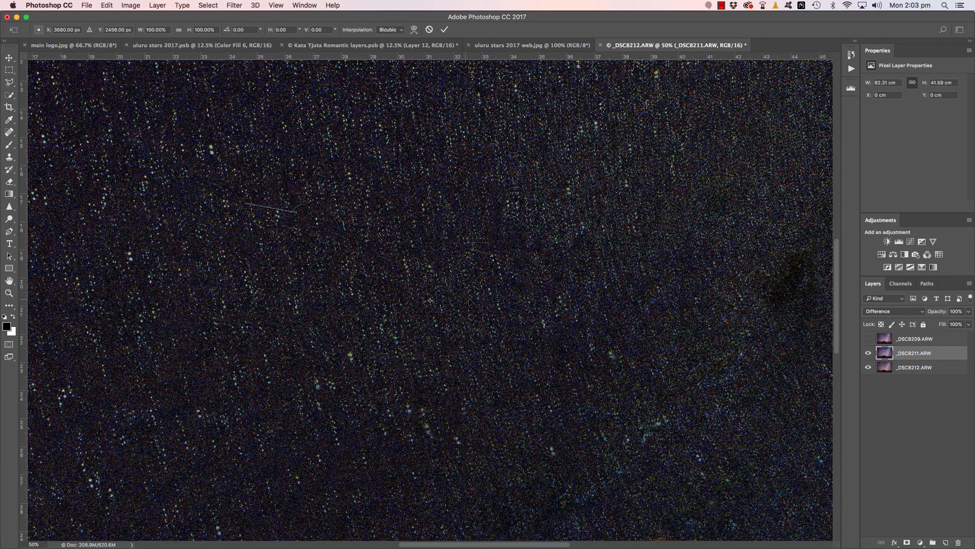
Move _DSC8211.ARW slightly up and left so its stars line up with _DSC8212.ARW.
drag(429, 299, 526, 286)
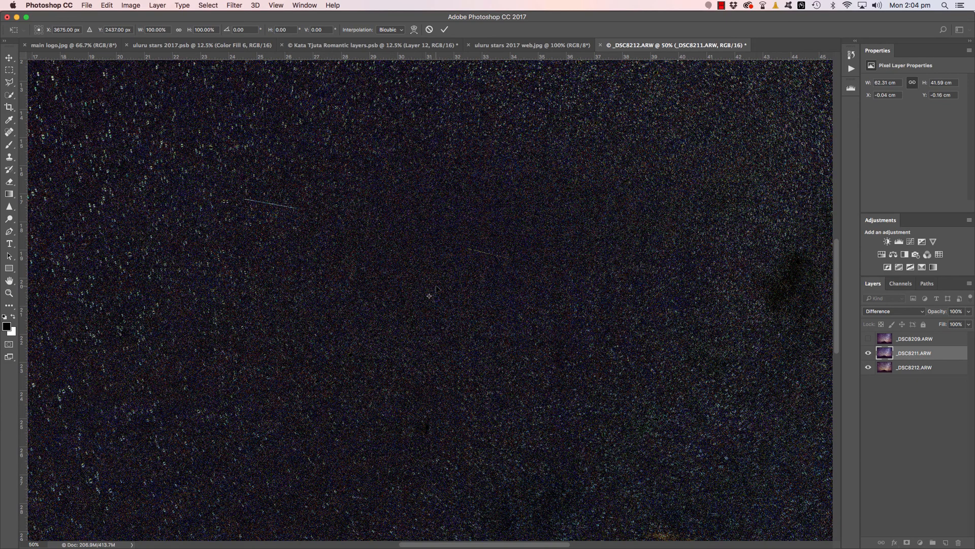
mouse_move(448, 302)
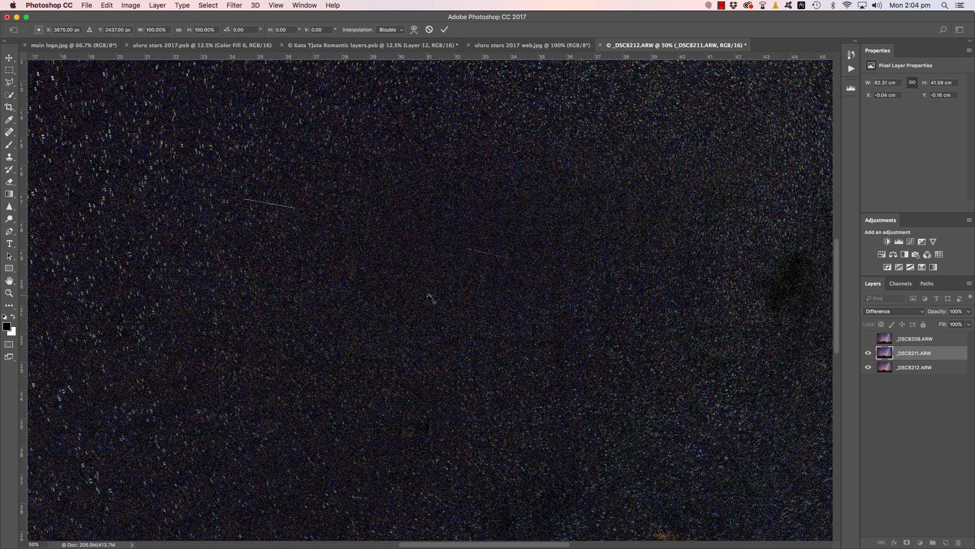
mouse_move(487, 328)
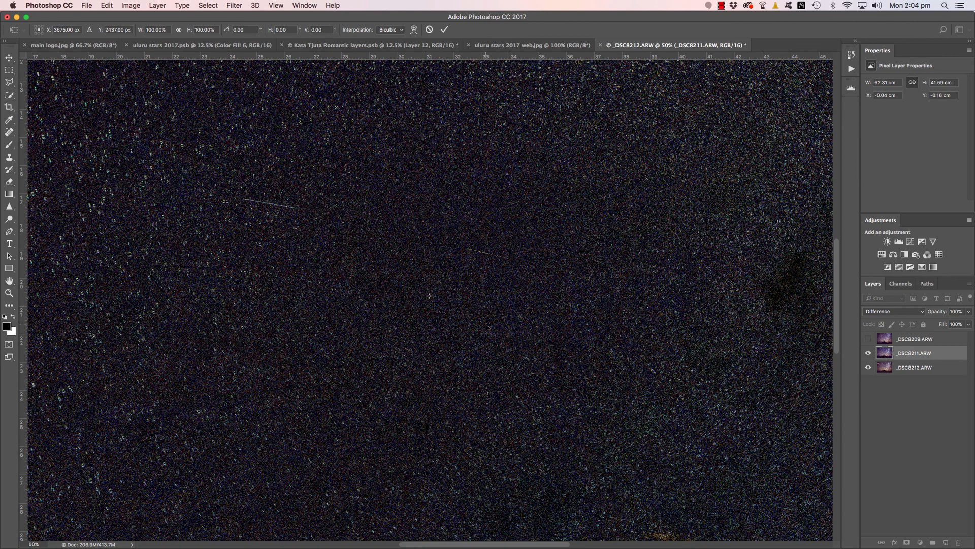
mouse_move(373, 323)
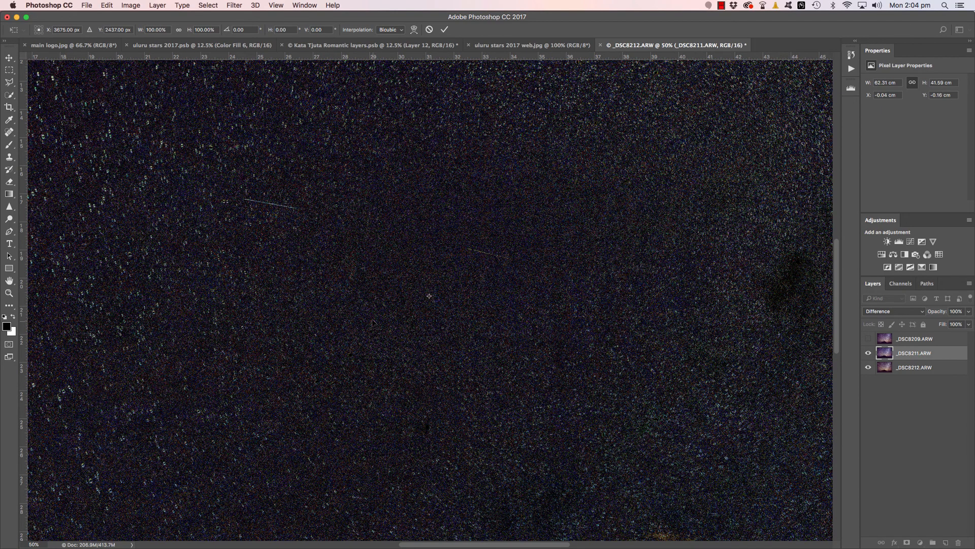
mouse_move(303, 283)
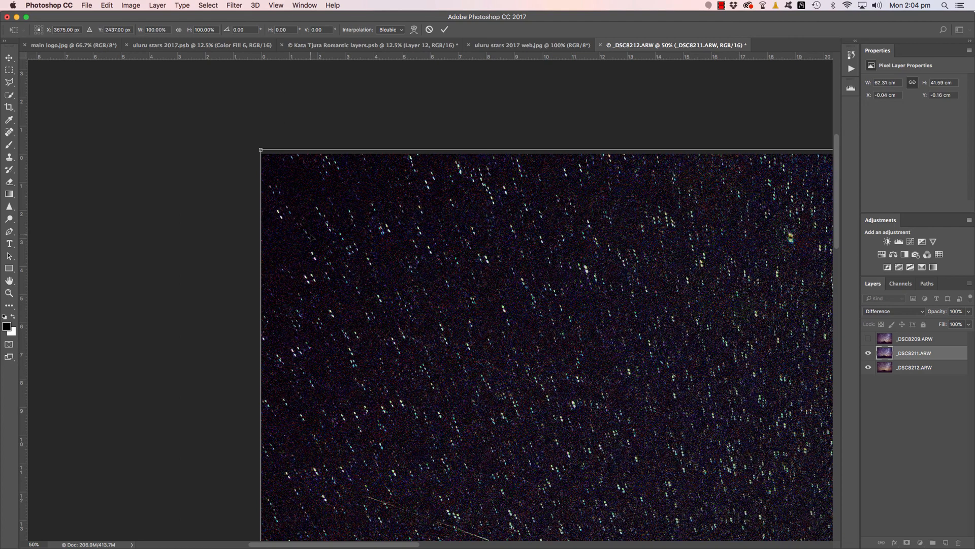
mouse_move(262, 152)
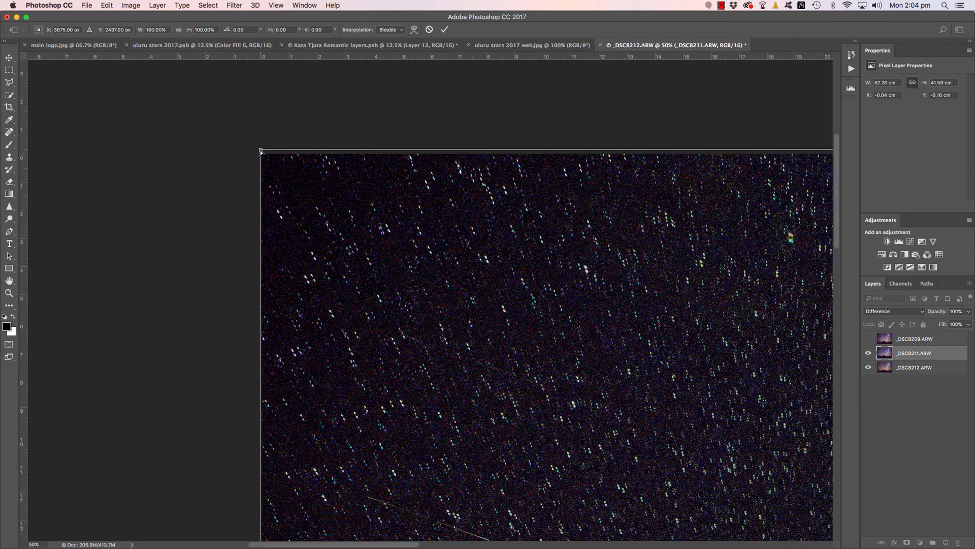
Pull the top-left transform handle of _DSC8211.ARW outward to bring its stars closer.
drag(261, 151, 256, 148)
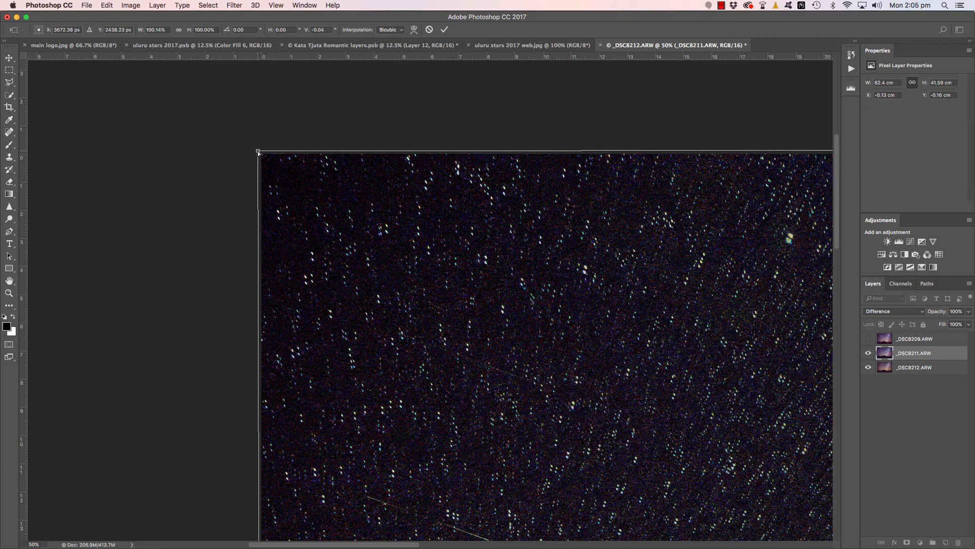
drag(260, 153, 261, 148)
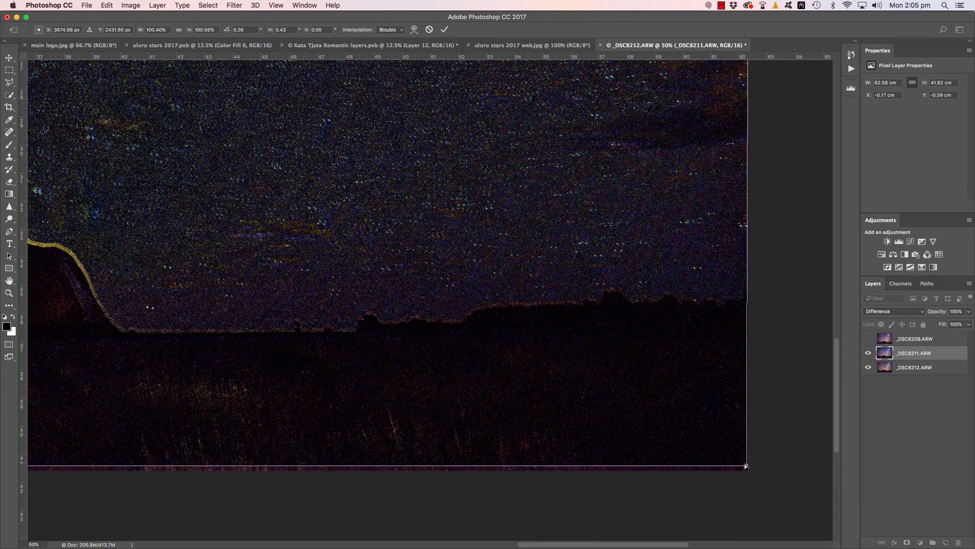
Distort _DSC8211.ARW from its bottom-right corner handle to align horizon and stars.
drag(746, 465, 747, 467)
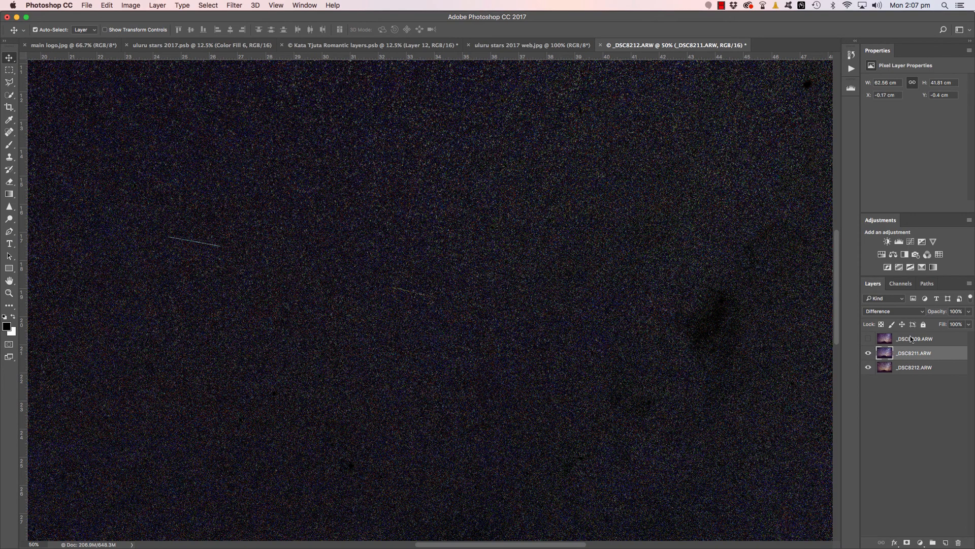
Return _DSC8211.ARW to Normal, compare it via eye toggle, leave it hidden, select _DSC8209.ARW.
click(893, 311)
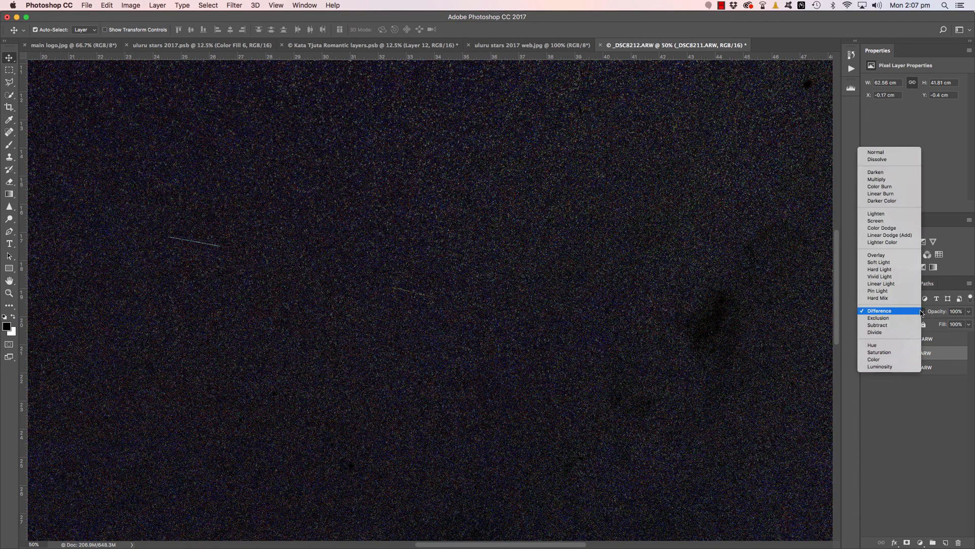
click(876, 152)
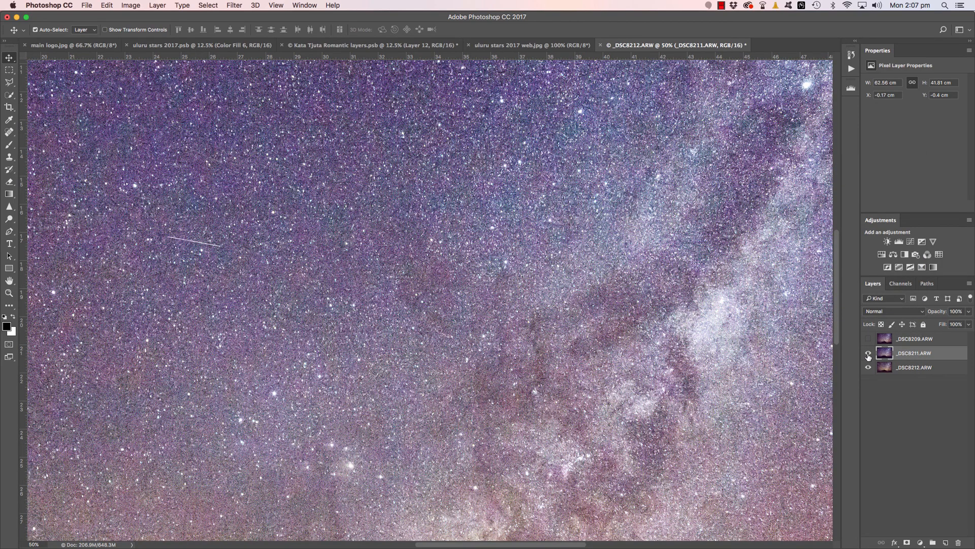
click(868, 352)
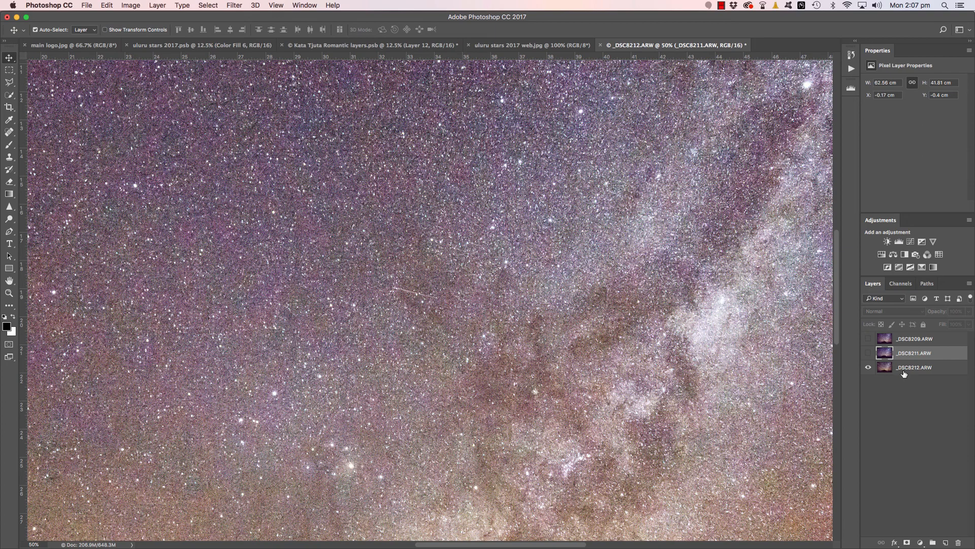
mouse_move(914, 367)
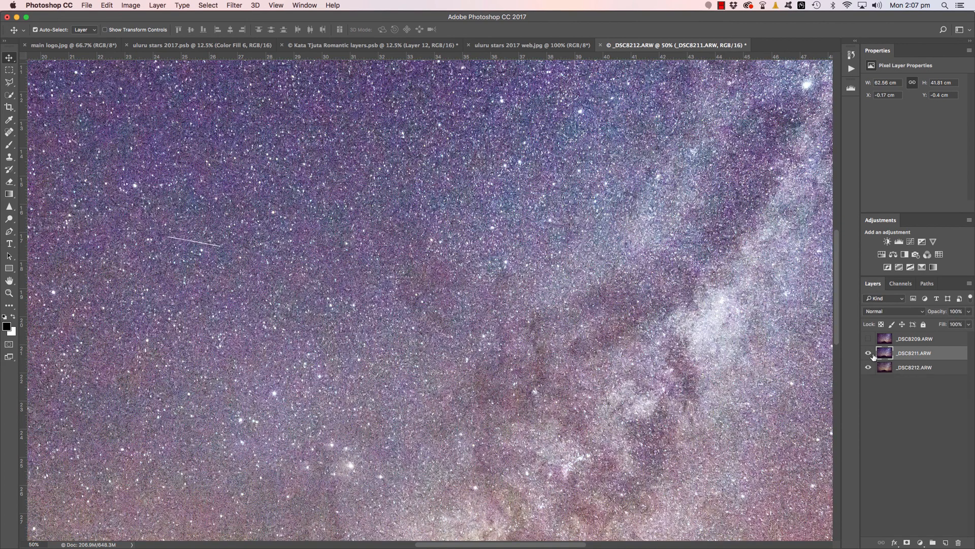
click(868, 338)
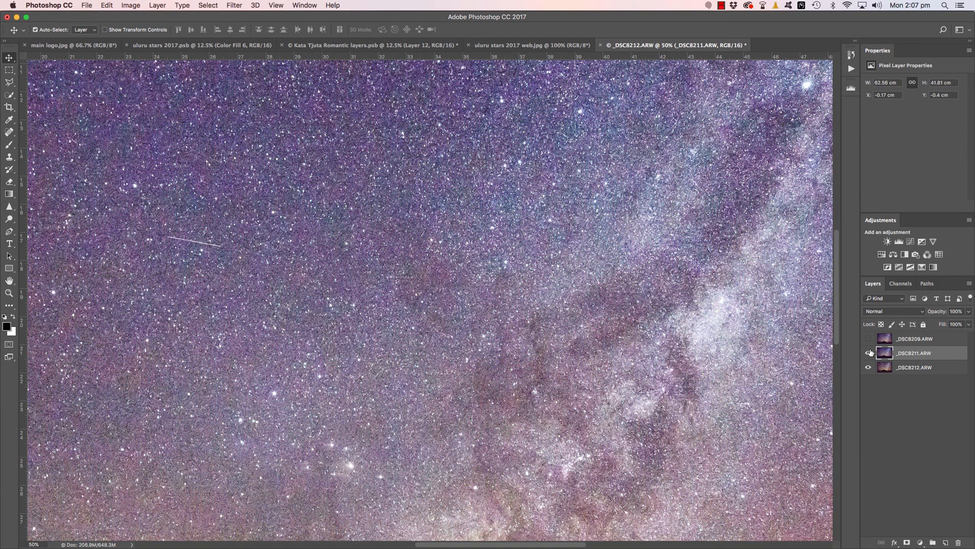
mouse_move(870, 353)
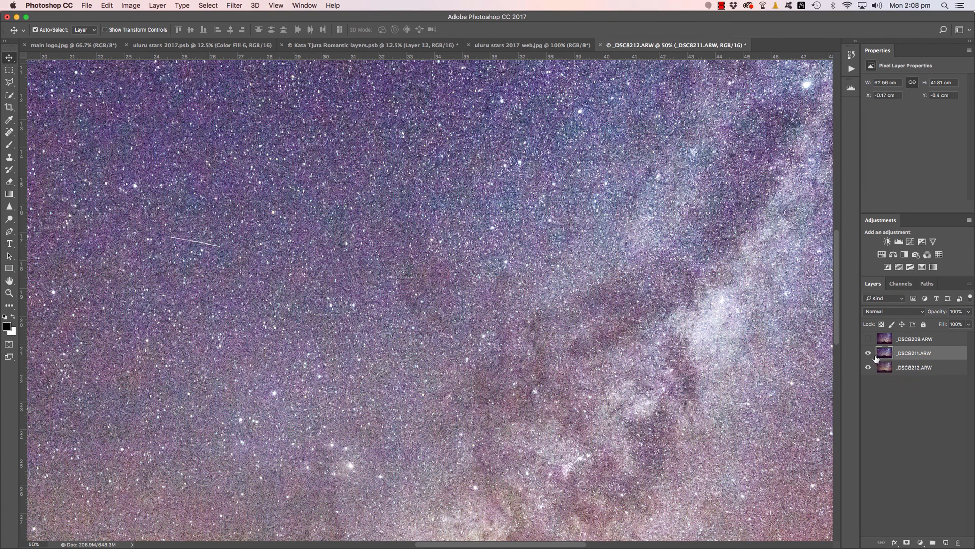
click(869, 352)
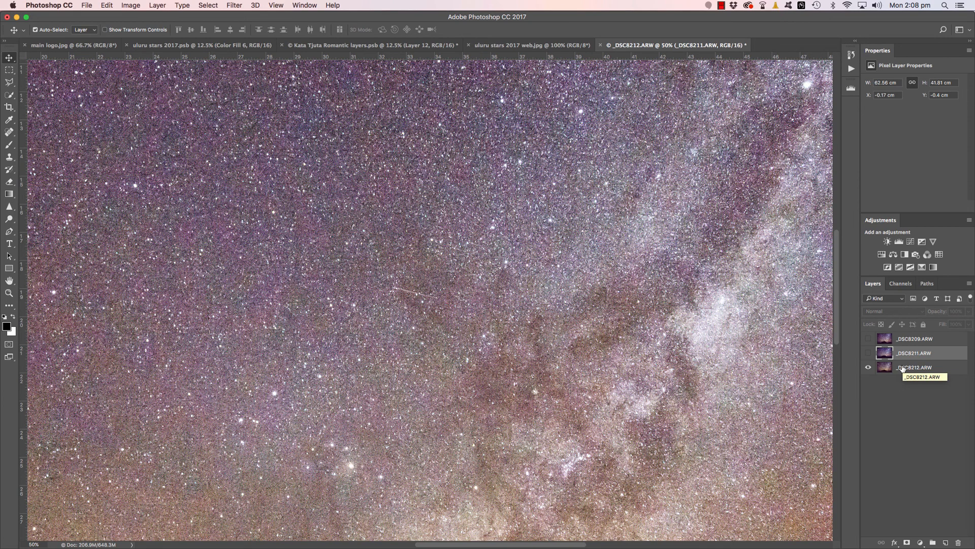
click(914, 339)
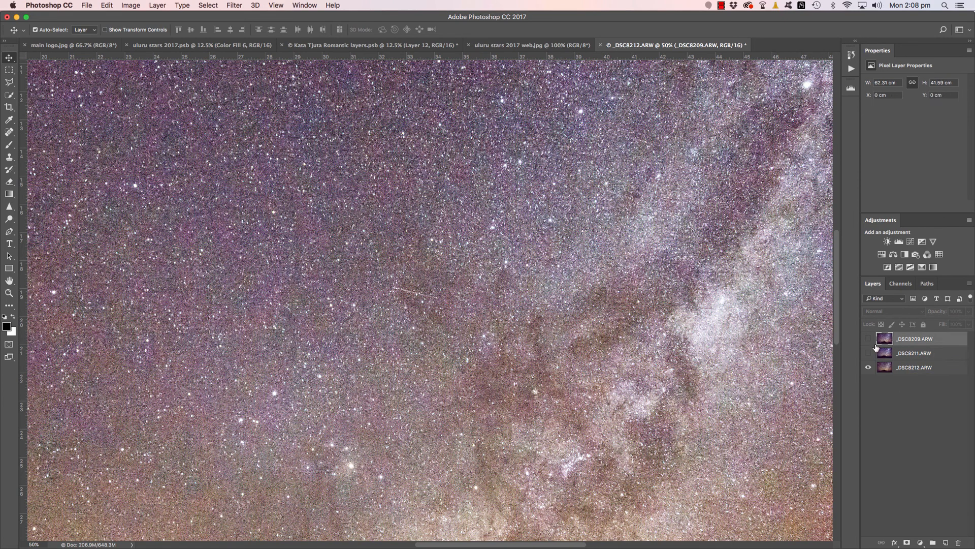
Show _DSC8209.ARW and blend it in Difference mode over _DSC8212.ARW.
click(868, 339)
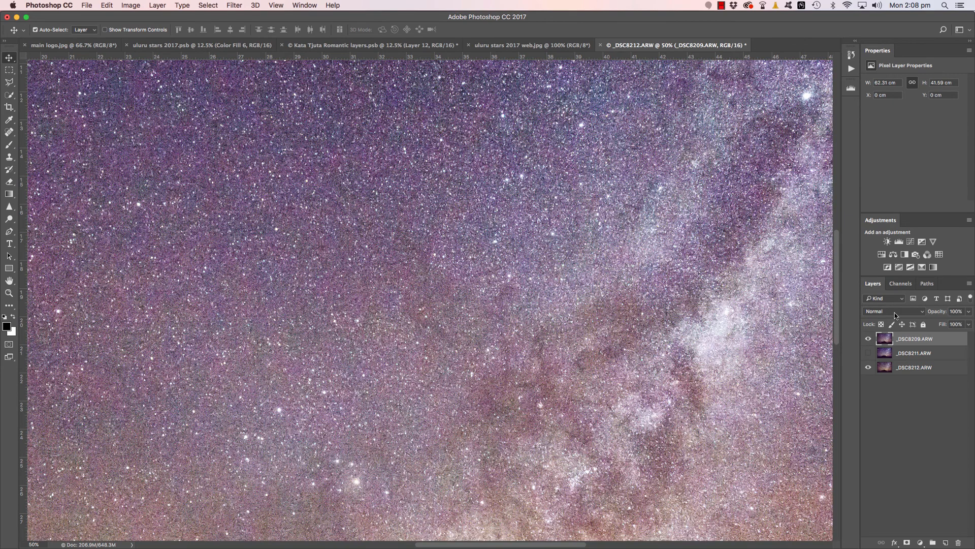
click(893, 310)
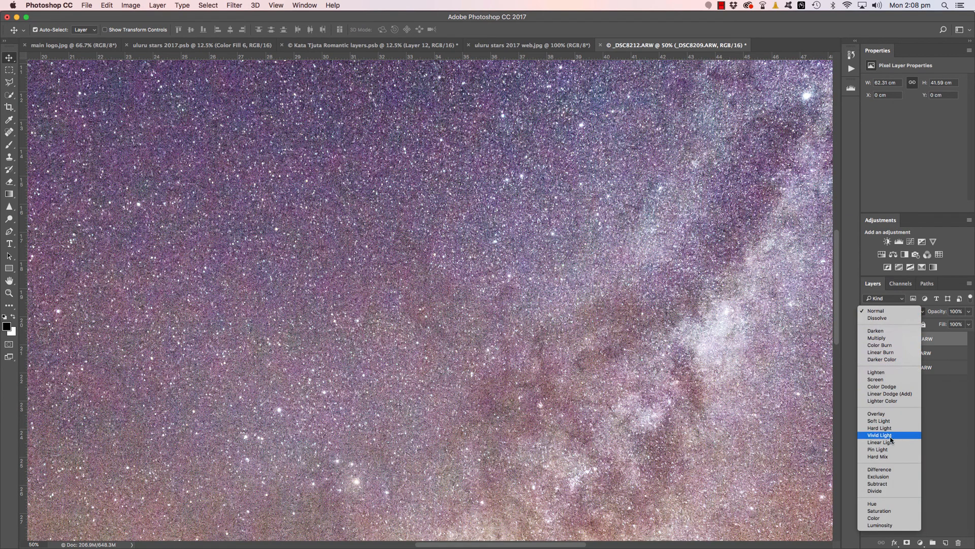
click(880, 468)
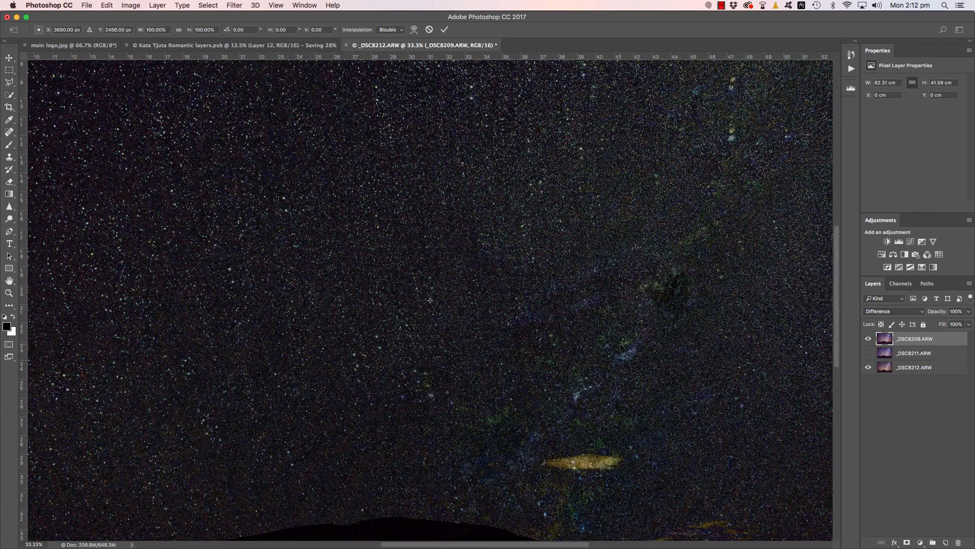
mouse_move(469, 336)
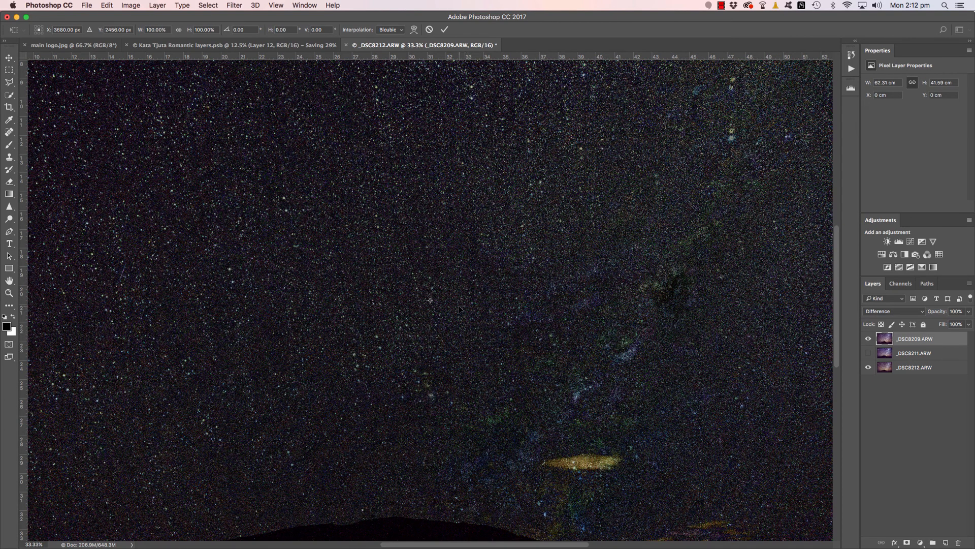
mouse_move(364, 364)
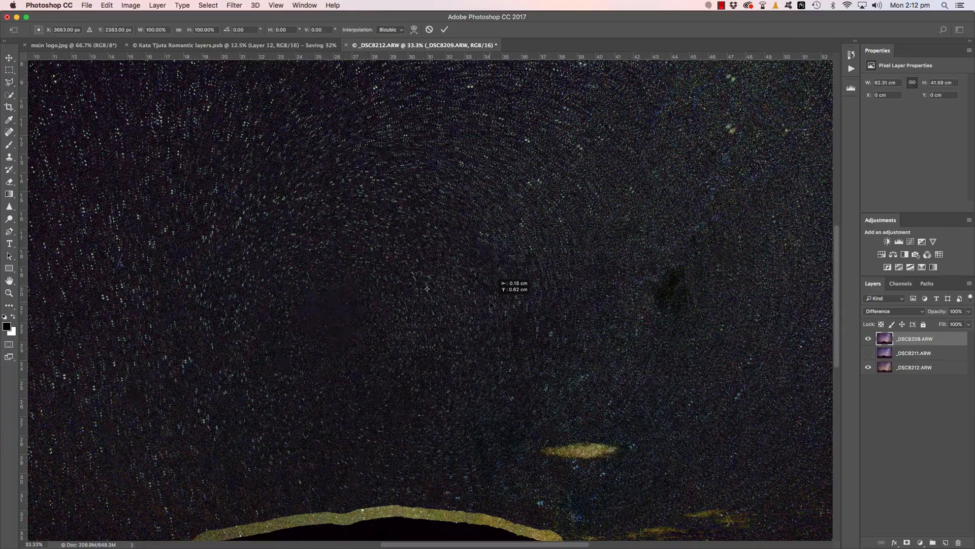
Shift _DSC8209.ARW within Free Transform so its stars overlap the bottom frame.
drag(435, 293, 426, 289)
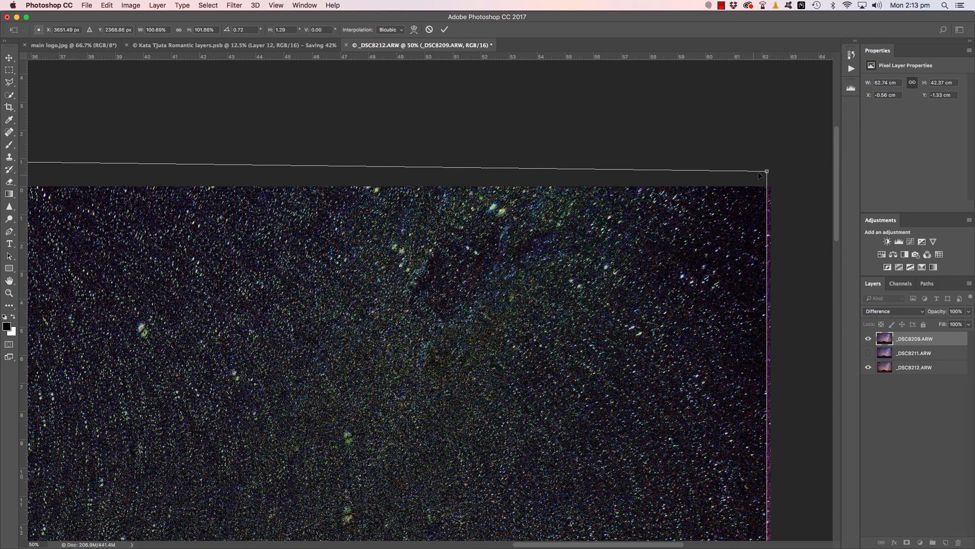
Adjust _DSC8209.ARW's top-right and bottom-right corners to line up its stars, then commit the transform.
drag(765, 172, 773, 174)
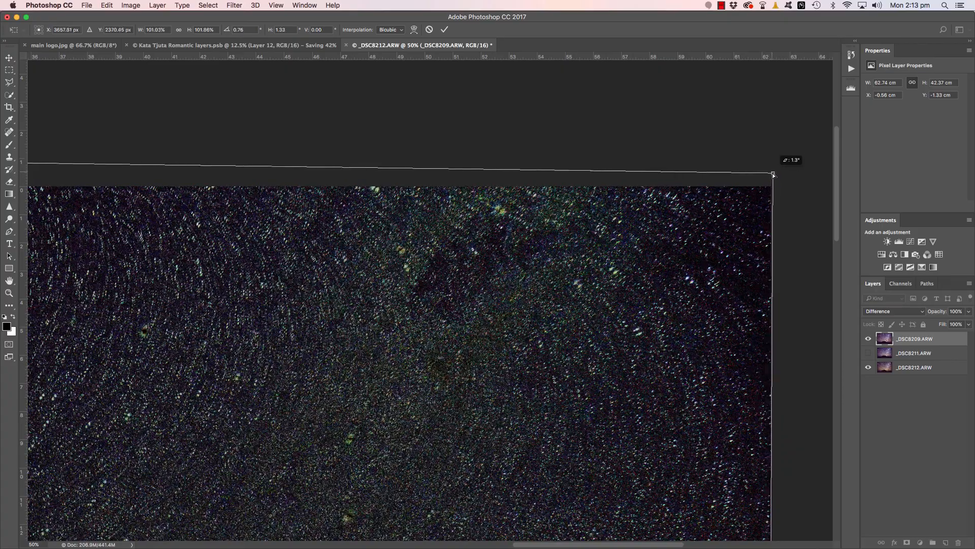
drag(773, 175, 776, 176)
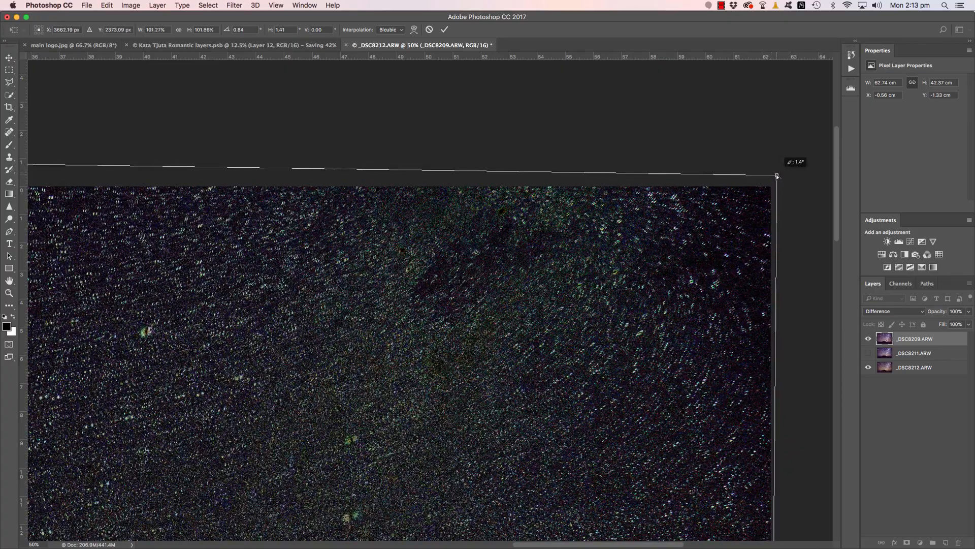
drag(776, 175, 781, 179)
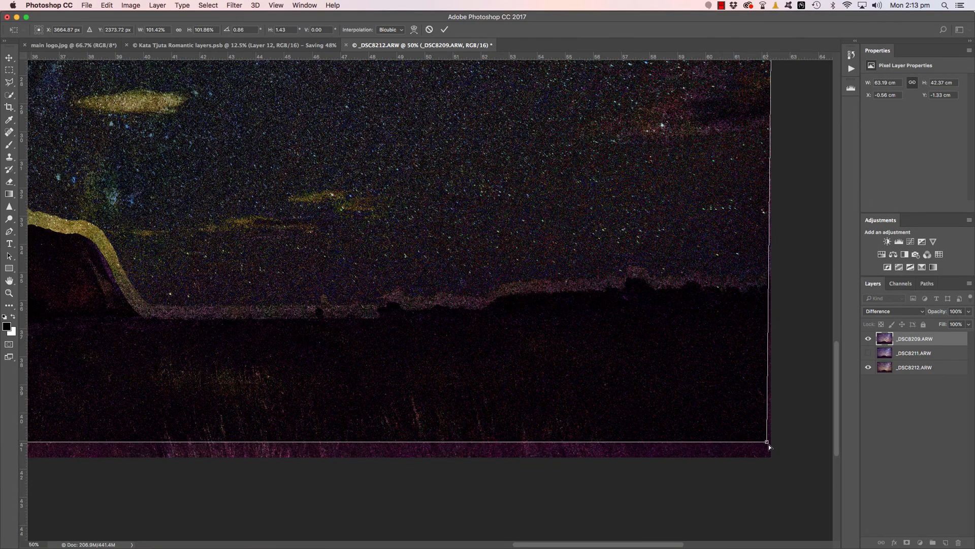
drag(767, 442, 754, 447)
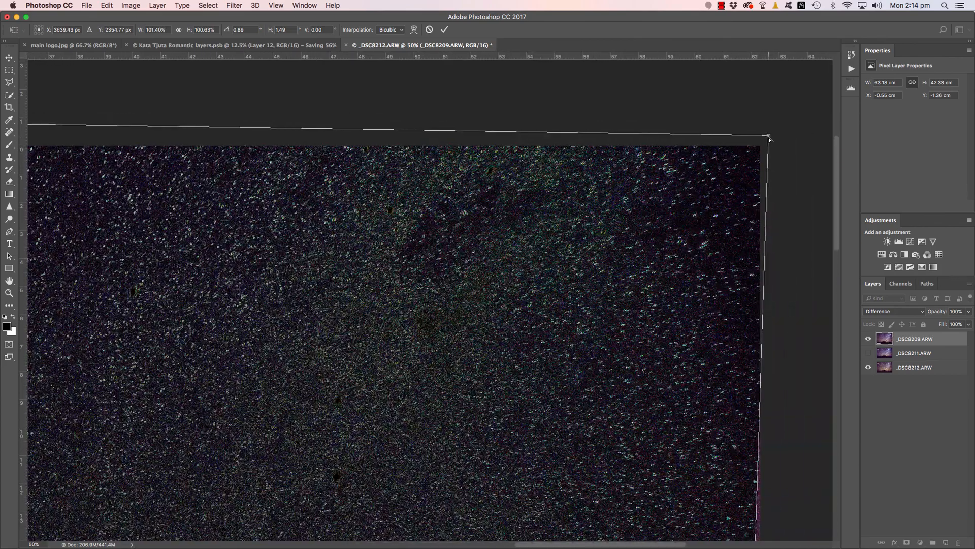
drag(768, 136, 771, 138)
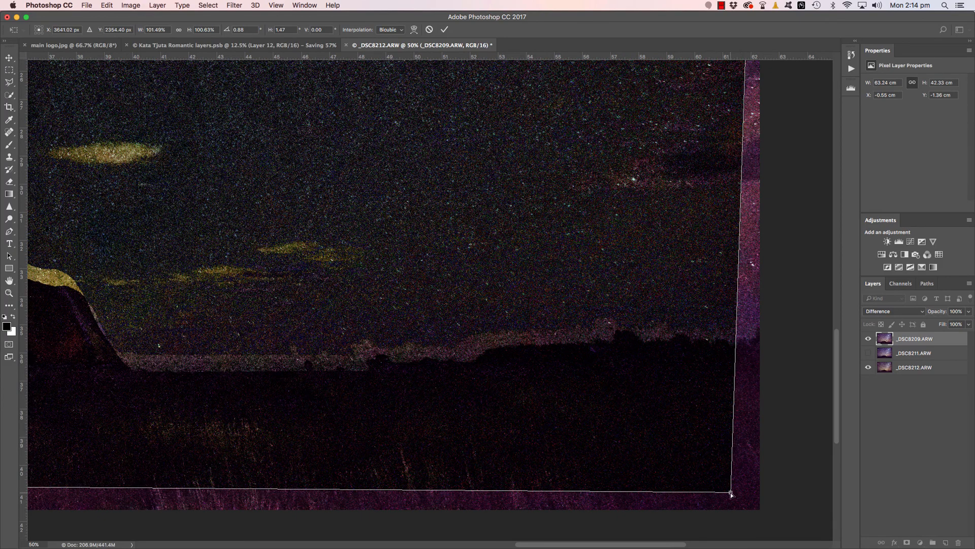
drag(731, 494, 731, 493)
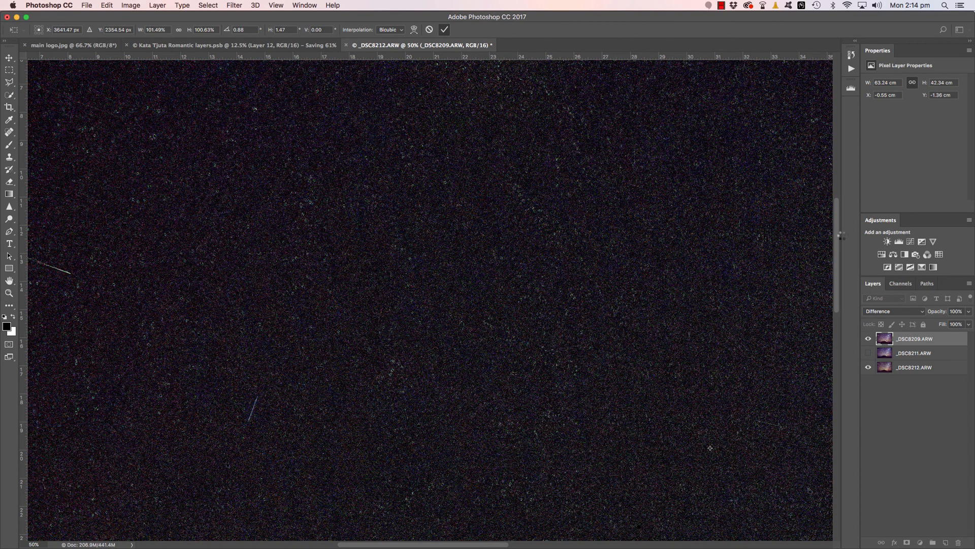
click(893, 311)
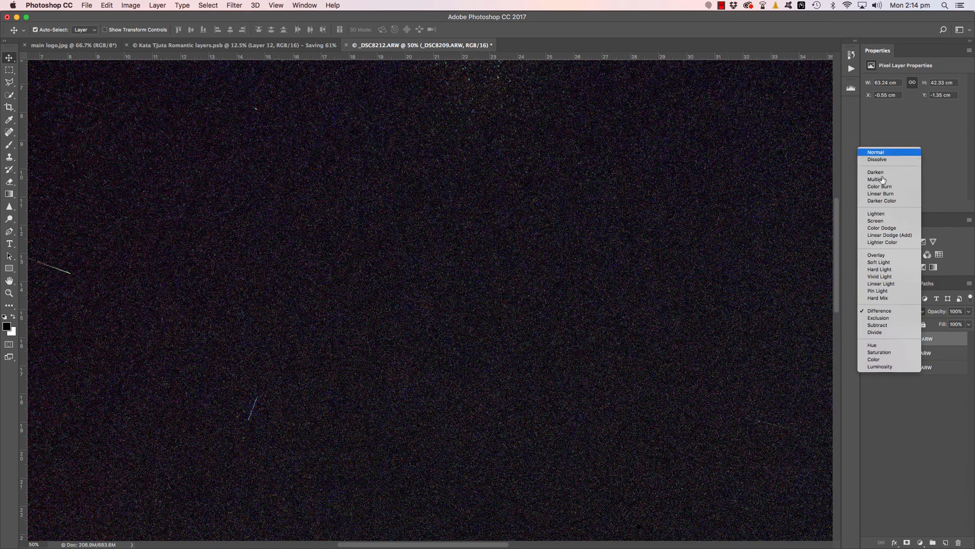
Toggle the _DSC8209 and _DSC8211 layers to compare exposures, ending with _DSC8211 visible again.
click(876, 152)
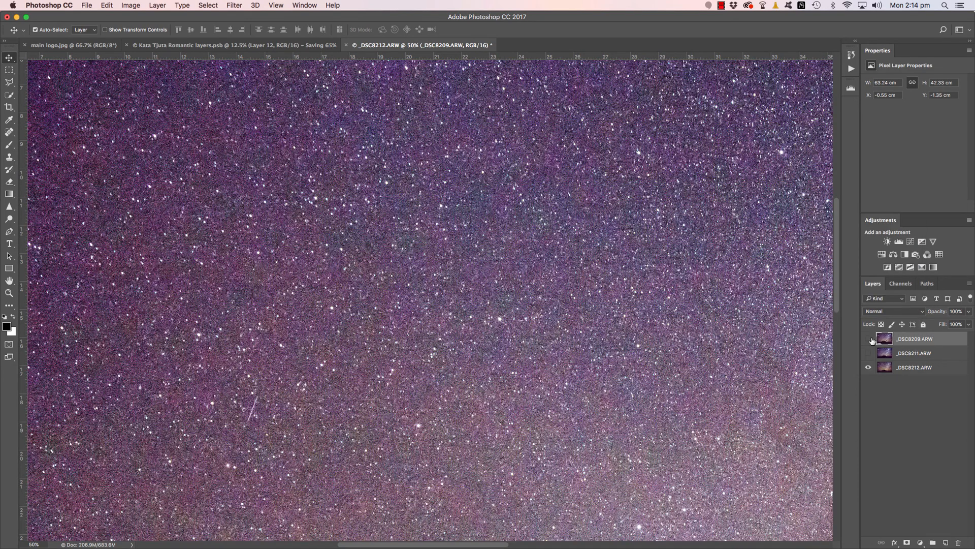
click(869, 338)
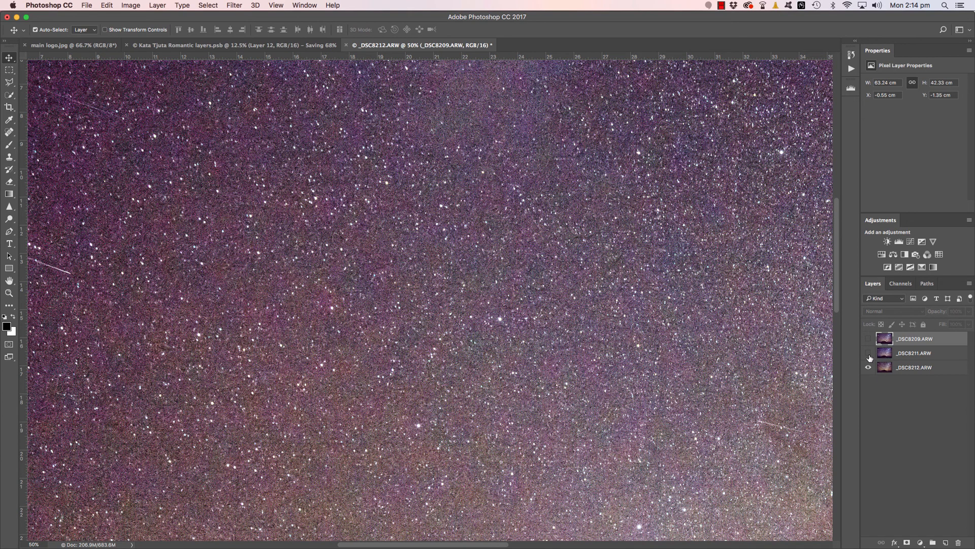
click(868, 338)
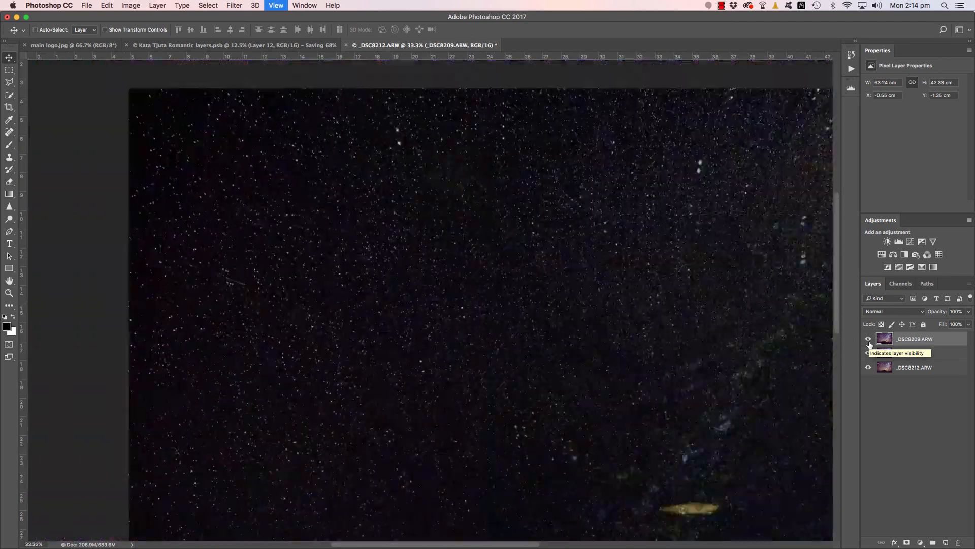
click(868, 338)
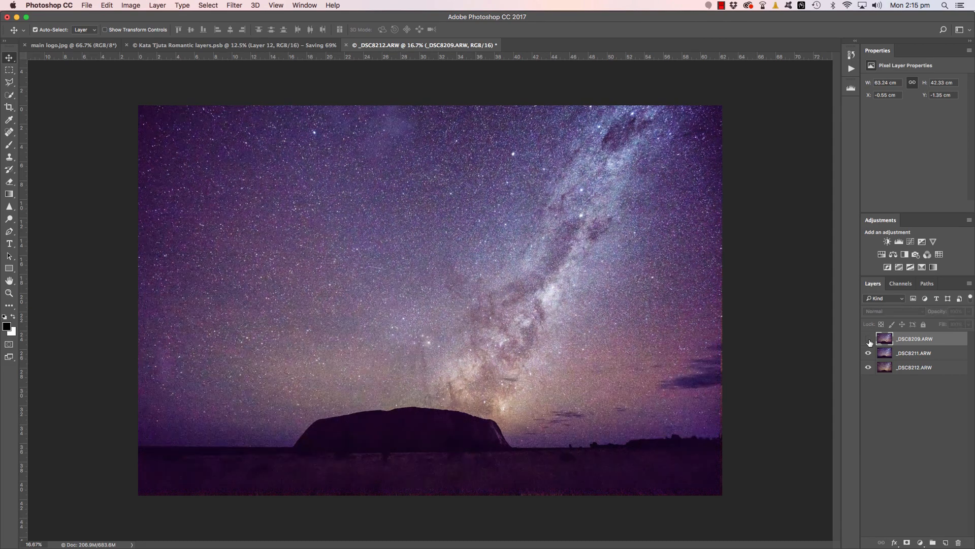
Turn the _DSC8209.ARW layer back on so all three exposures show together.
click(869, 338)
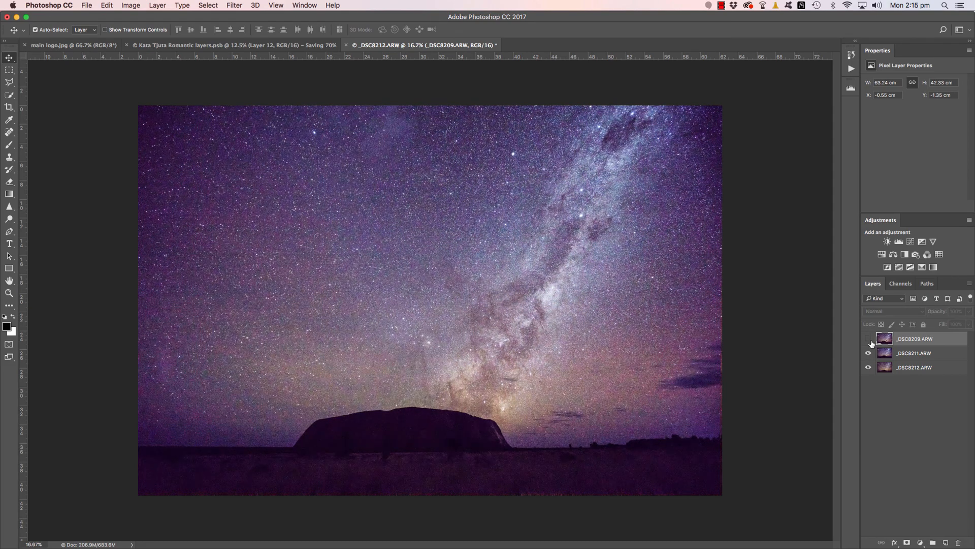
click(869, 338)
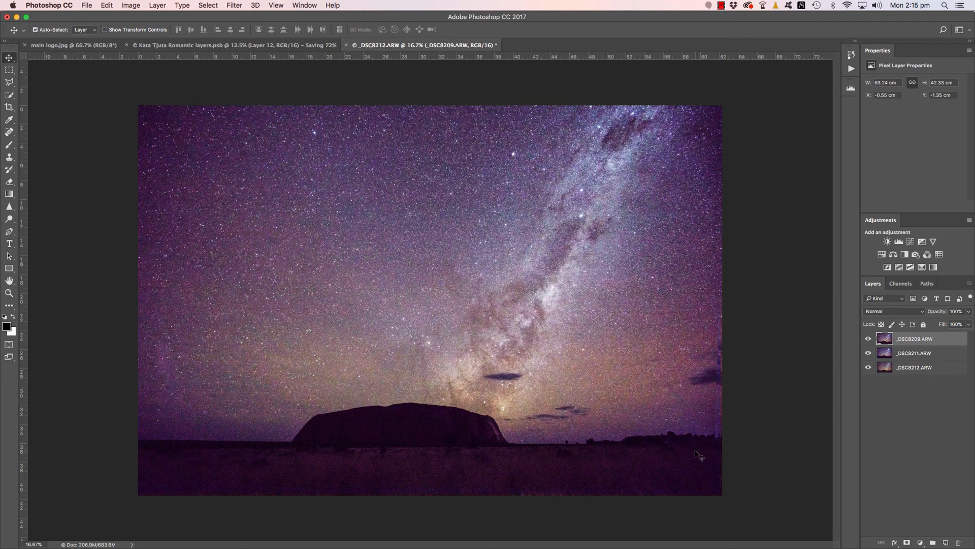
mouse_move(682, 454)
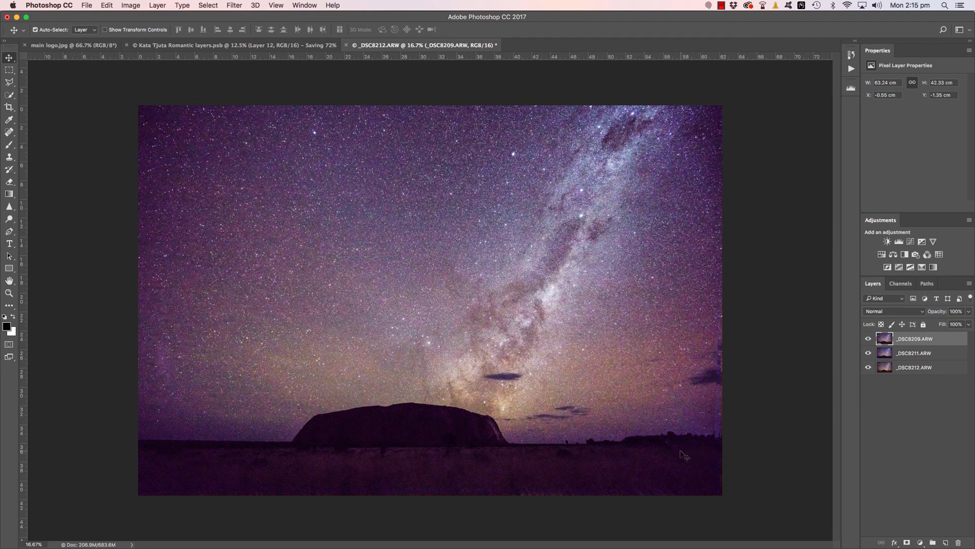
mouse_move(536, 435)
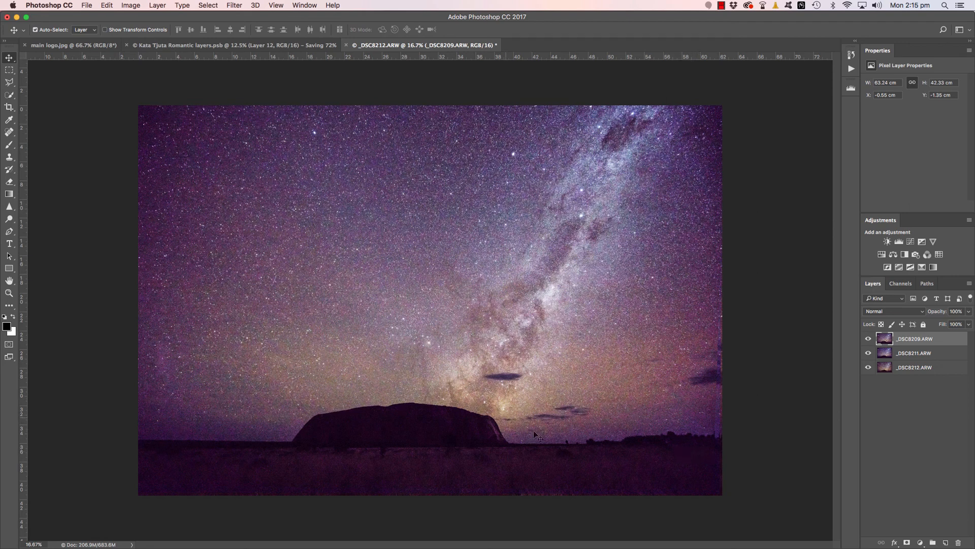
mouse_move(672, 452)
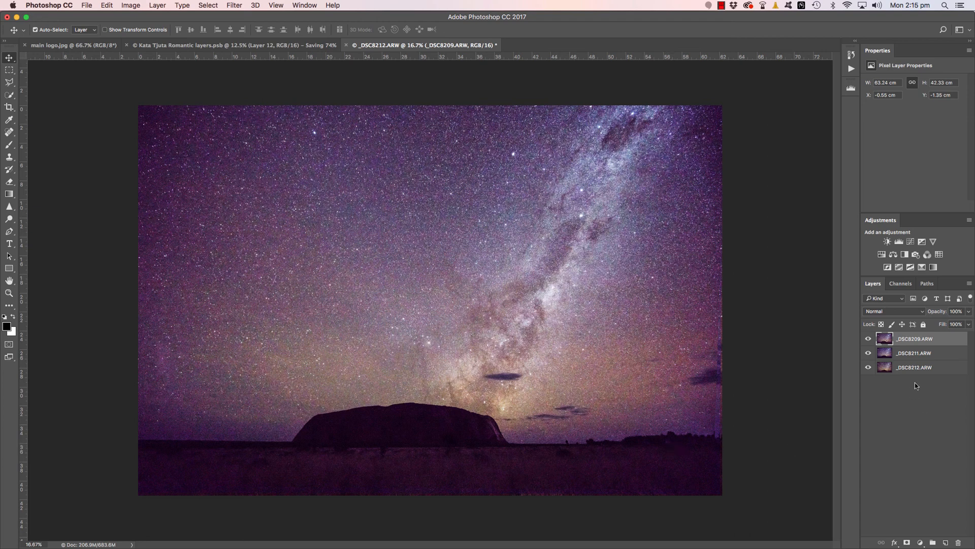
mouse_move(936, 372)
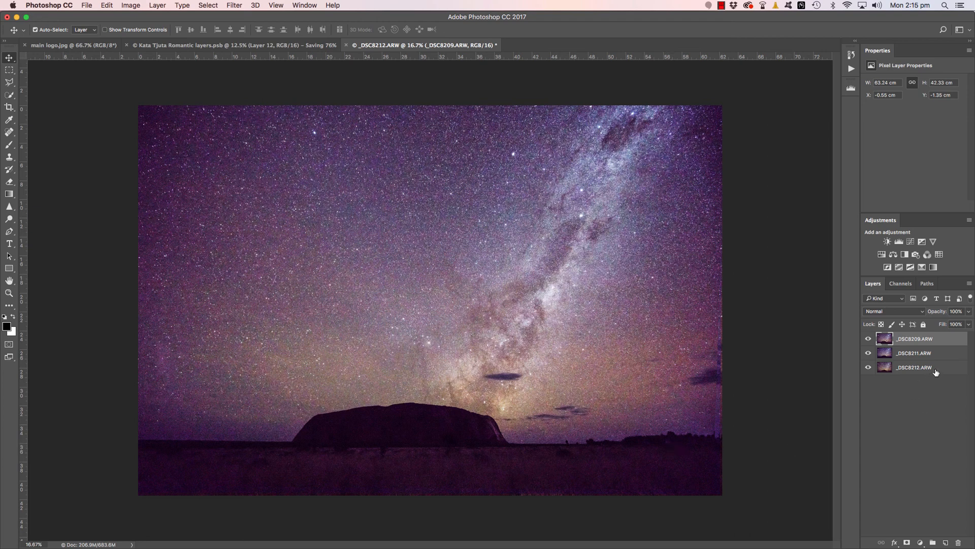
mouse_move(937, 355)
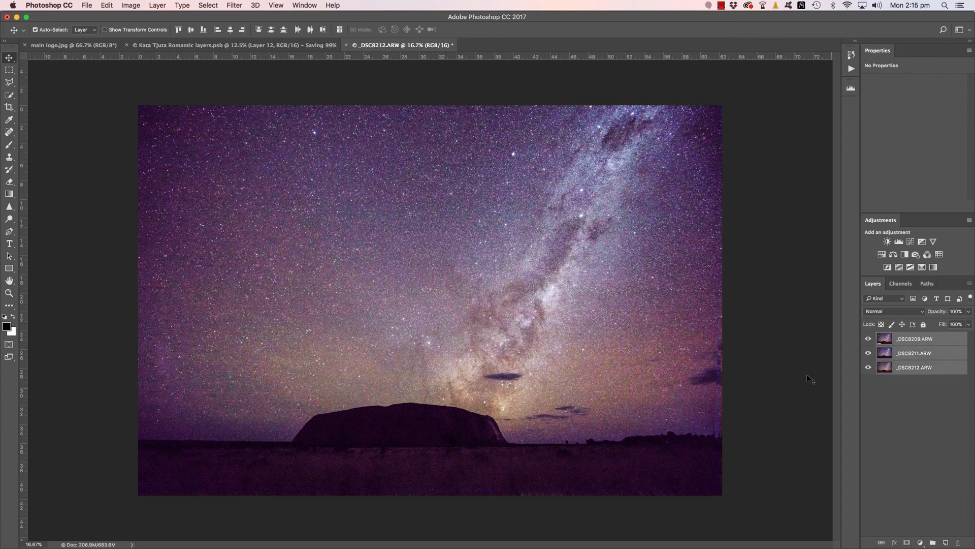
Open the Layer menu to convert the three selected exposures into a smart object.
click(157, 5)
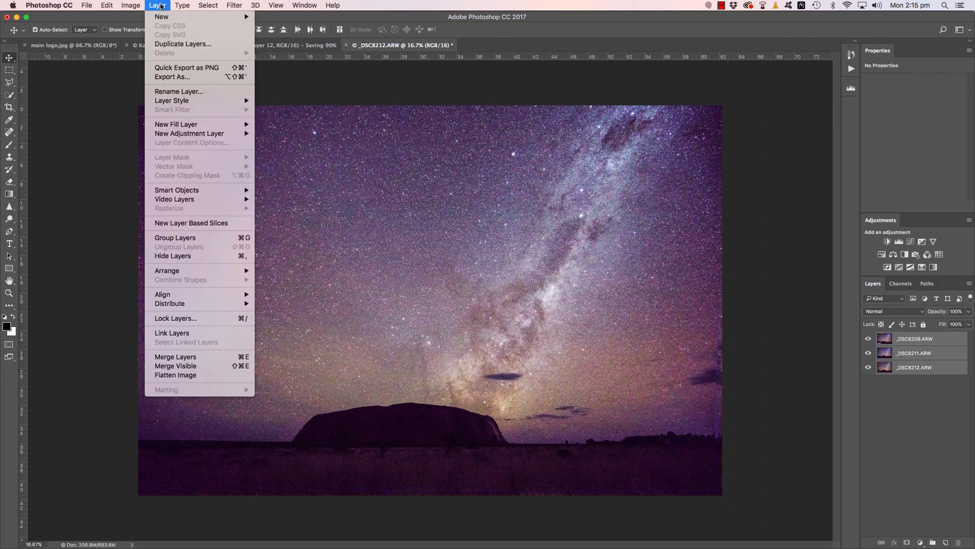
mouse_move(177, 190)
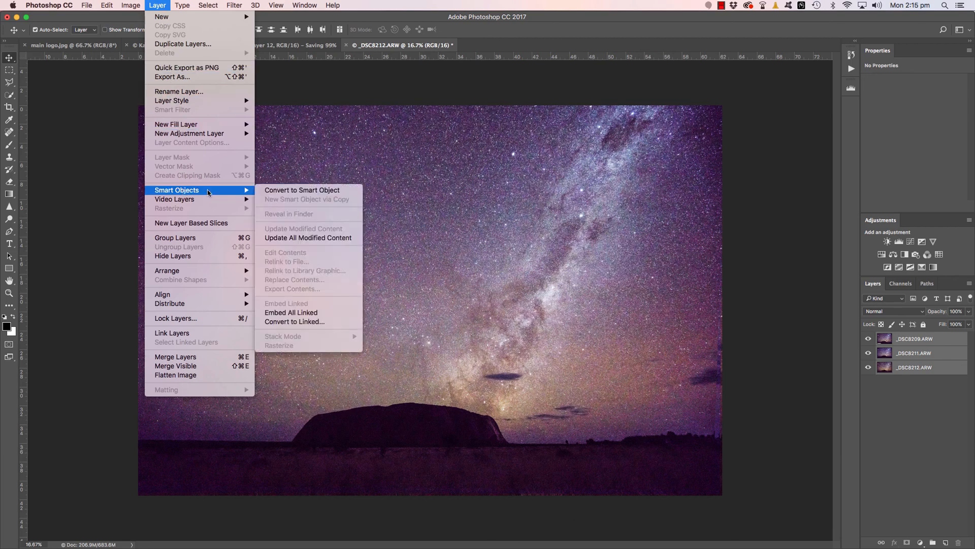
mouse_move(302, 190)
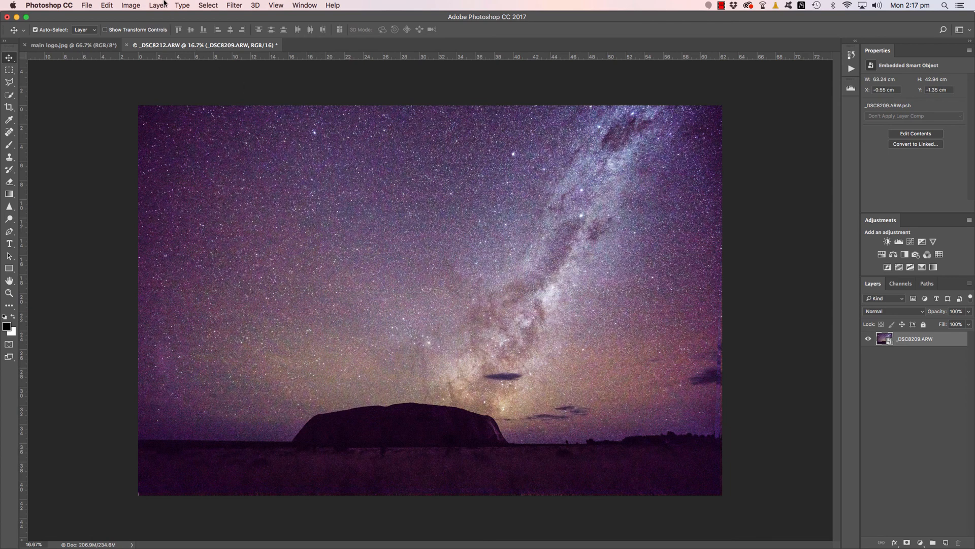
Apply the Median stack mode to the _DSC8209.ARW smart object, then view the _DSC8211 document.
click(157, 5)
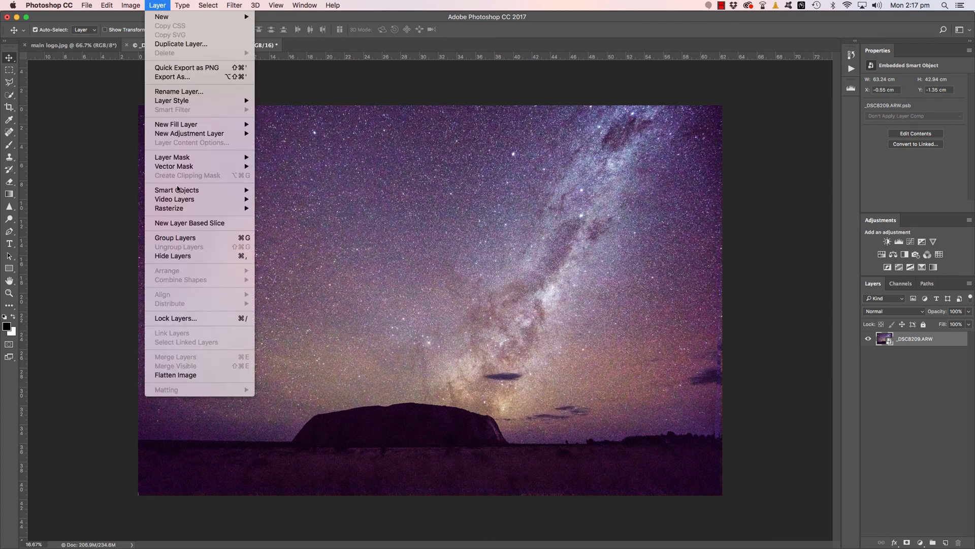
mouse_move(282, 335)
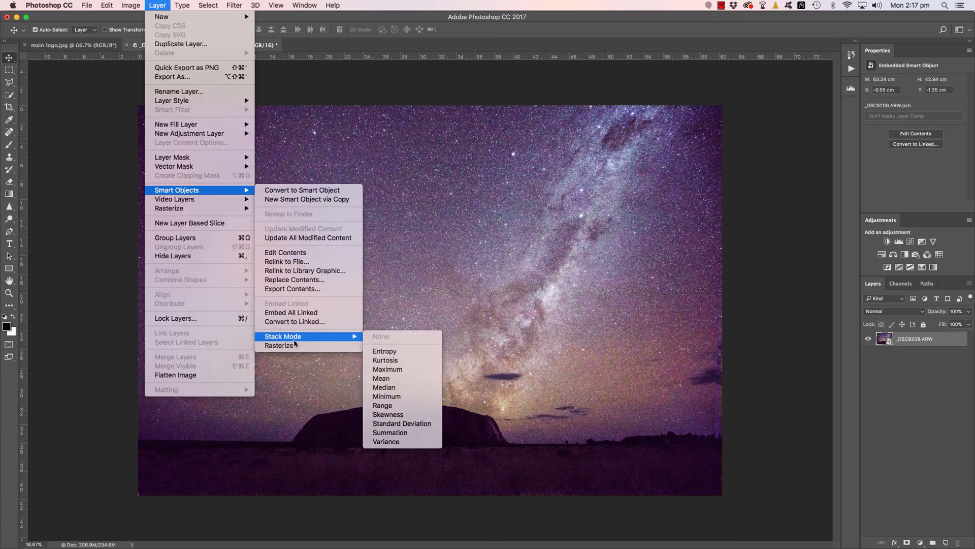
mouse_move(384, 387)
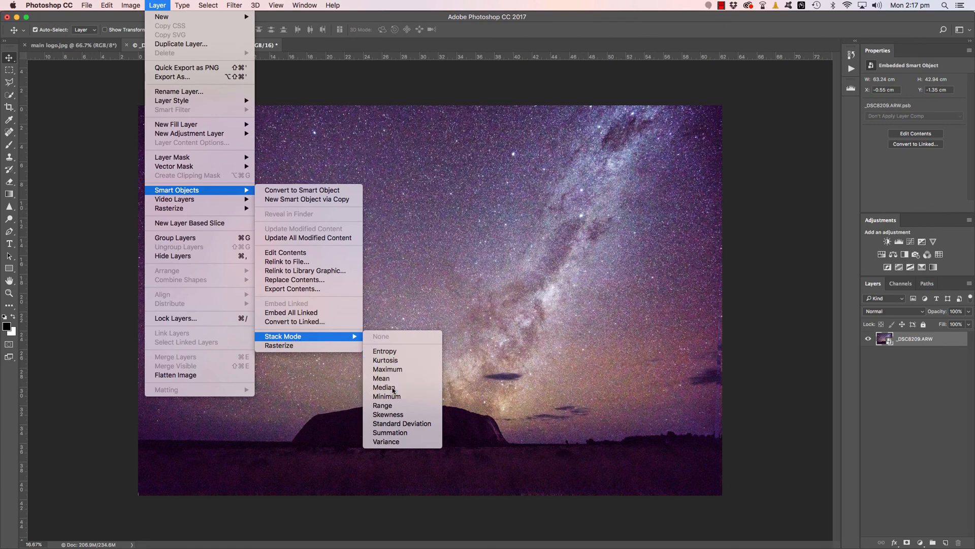
click(381, 335)
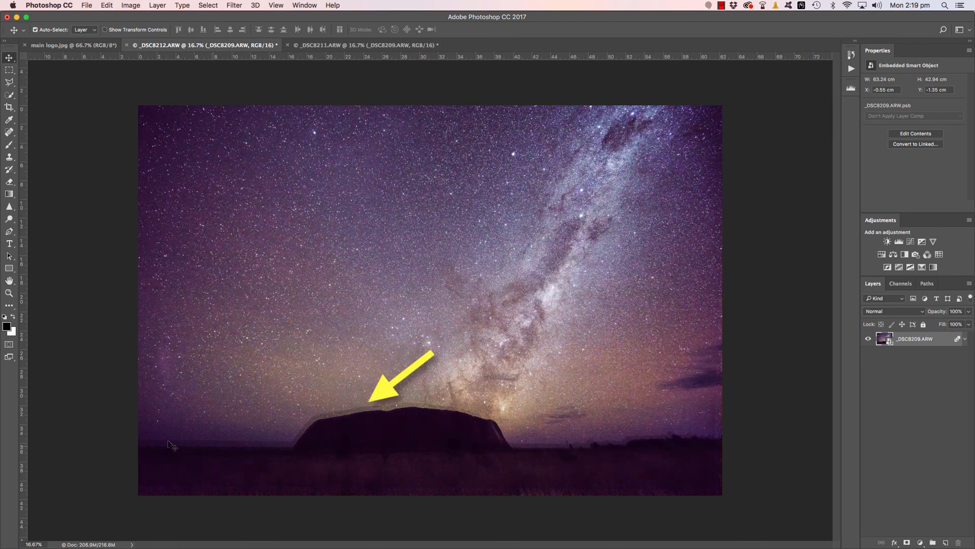
mouse_move(591, 448)
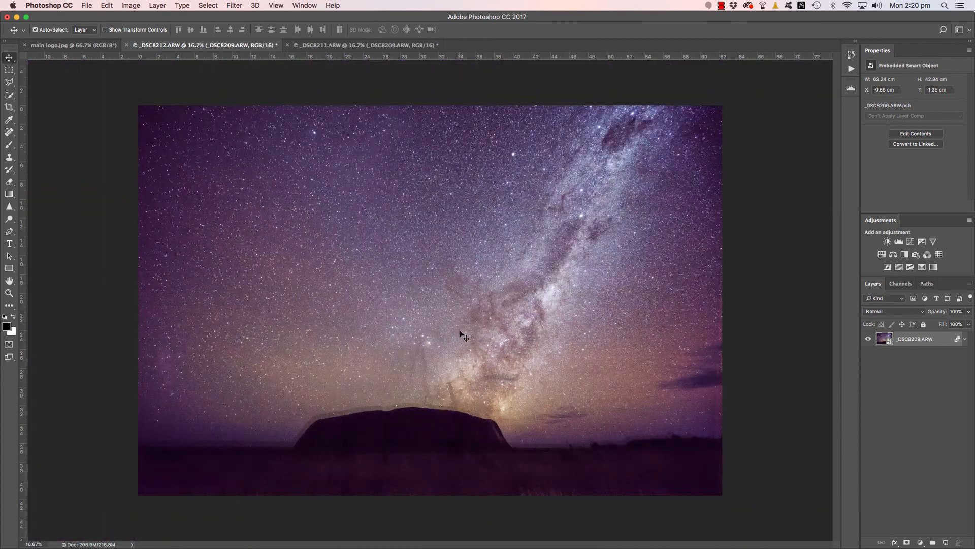
mouse_move(479, 335)
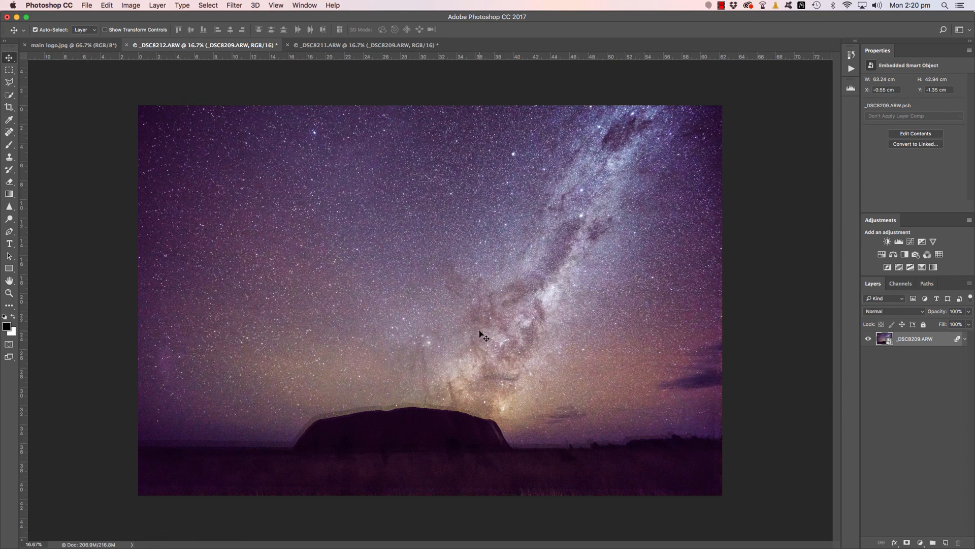
mouse_move(457, 310)
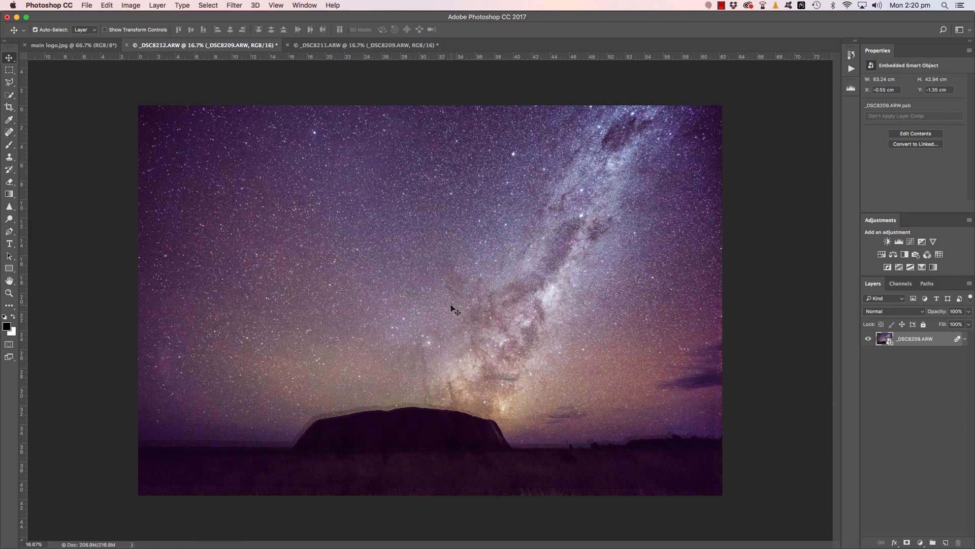
mouse_move(452, 311)
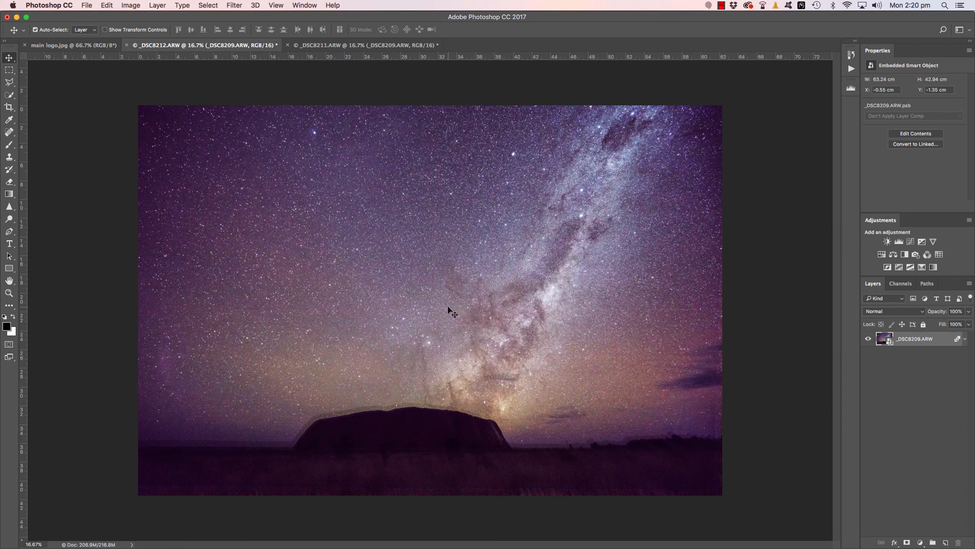
click(365, 45)
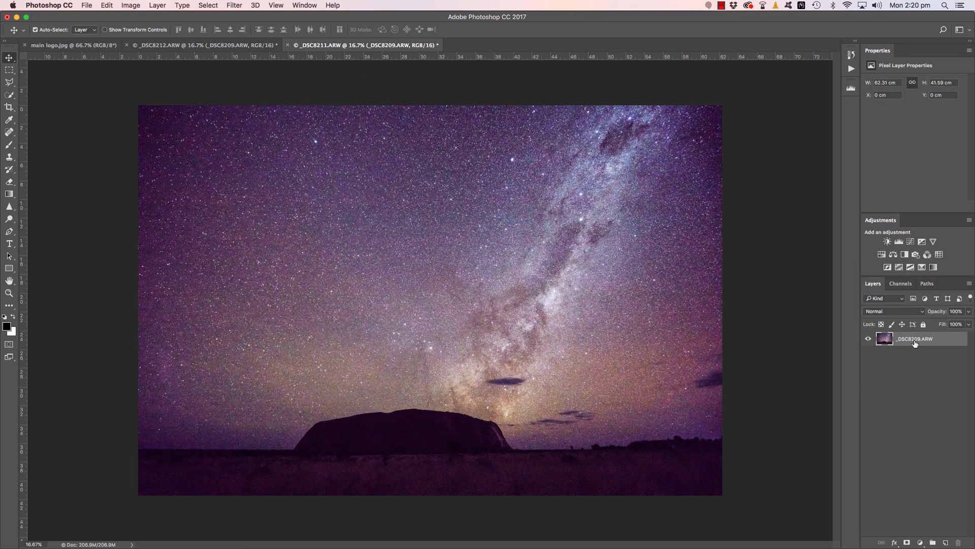
mouse_move(914, 342)
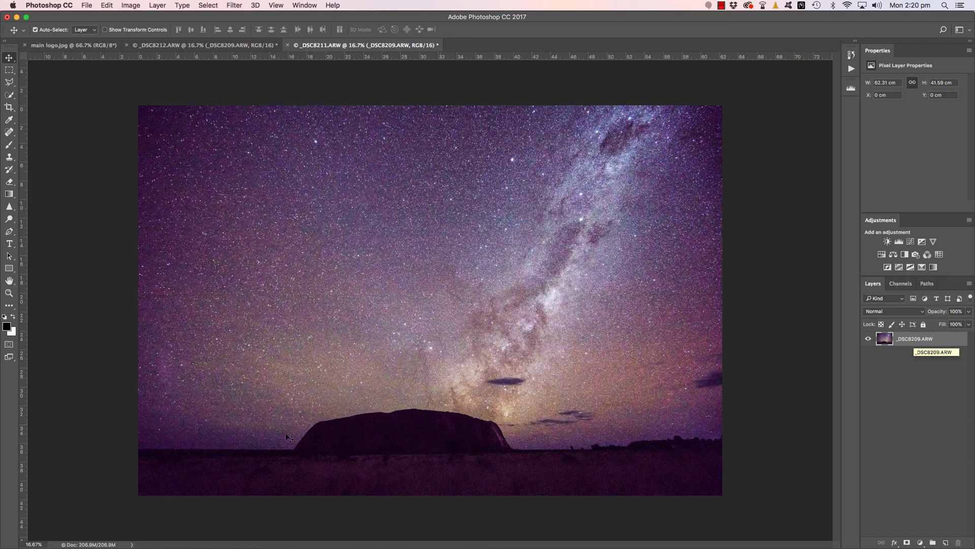
mouse_move(701, 459)
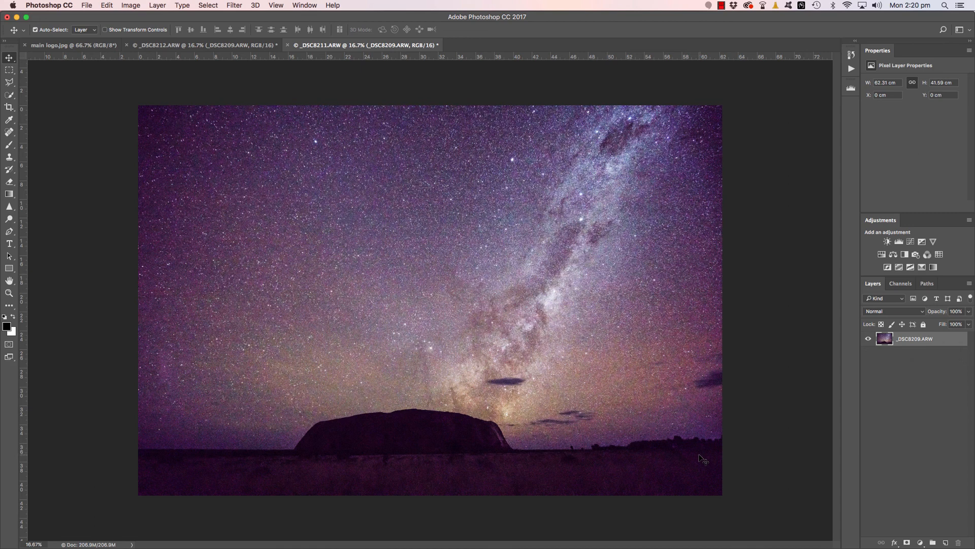
mouse_move(698, 459)
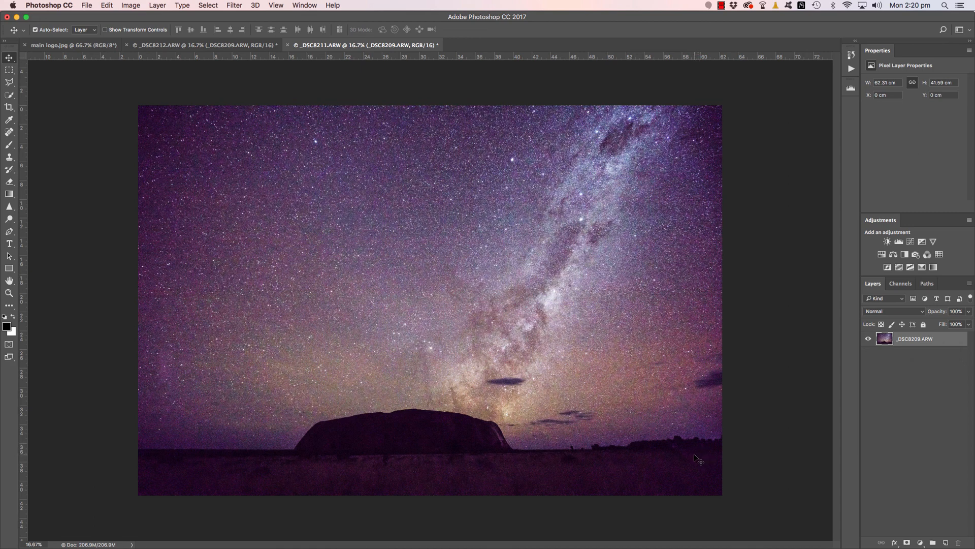
mouse_move(693, 458)
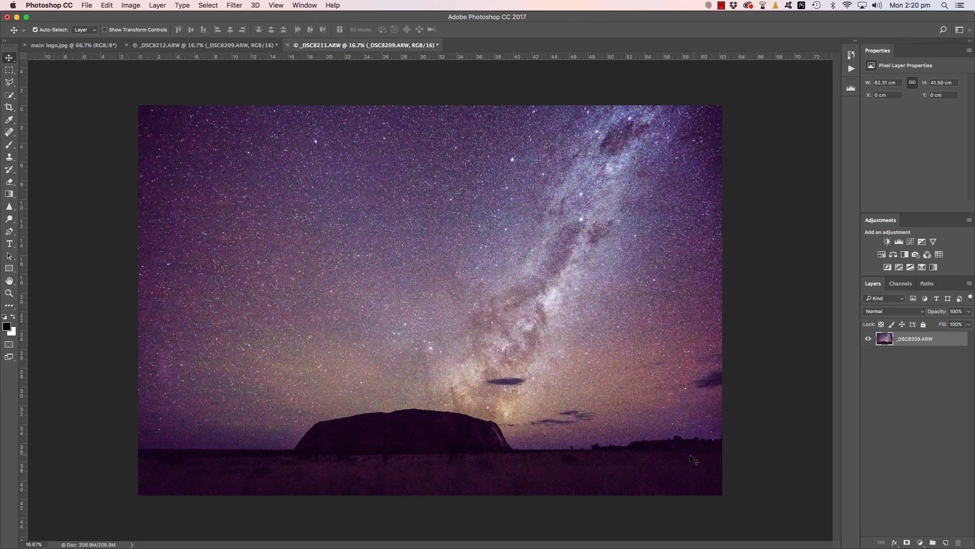
mouse_move(313, 448)
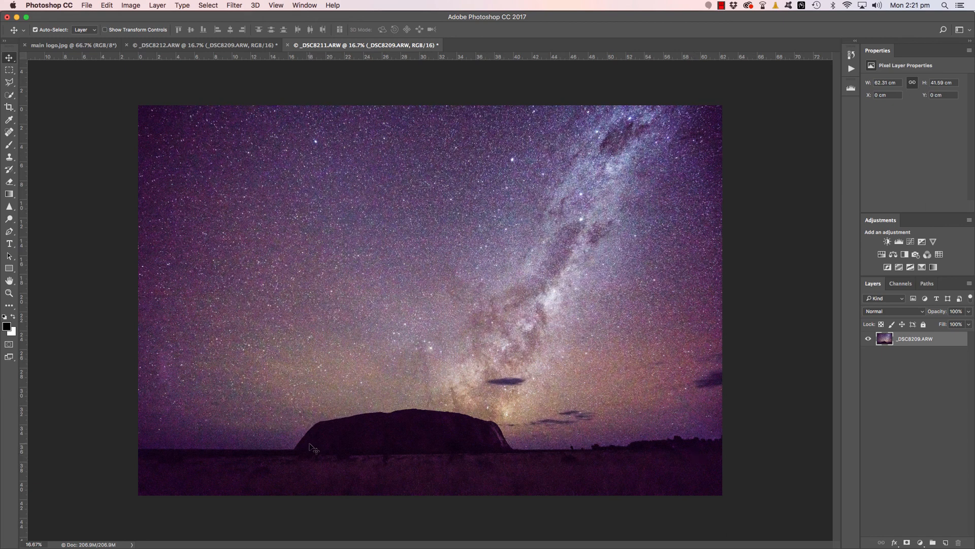
mouse_move(409, 460)
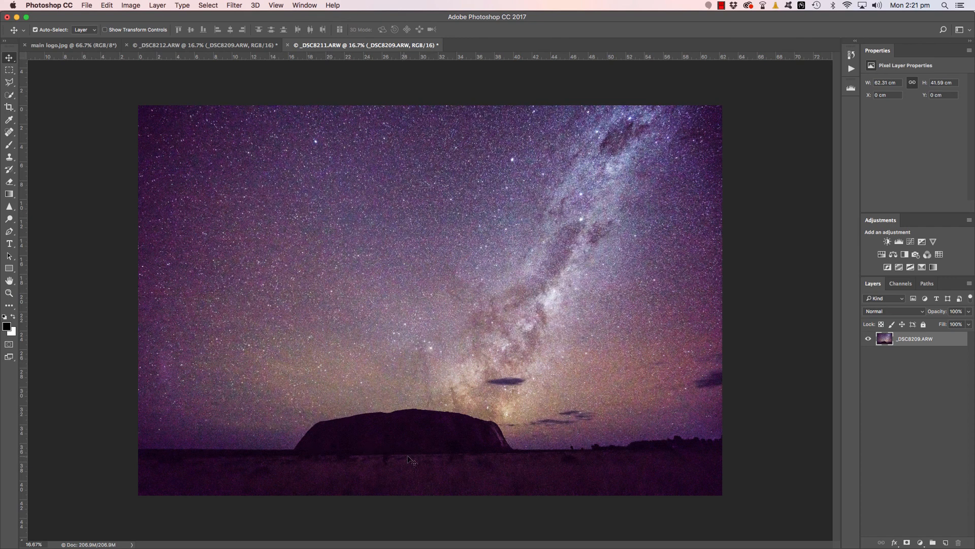
mouse_move(429, 449)
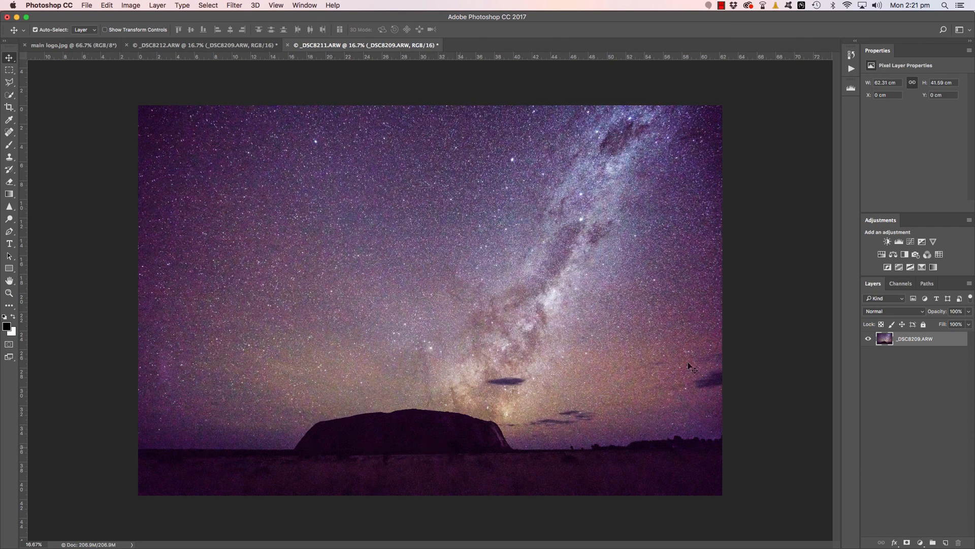
mouse_move(625, 358)
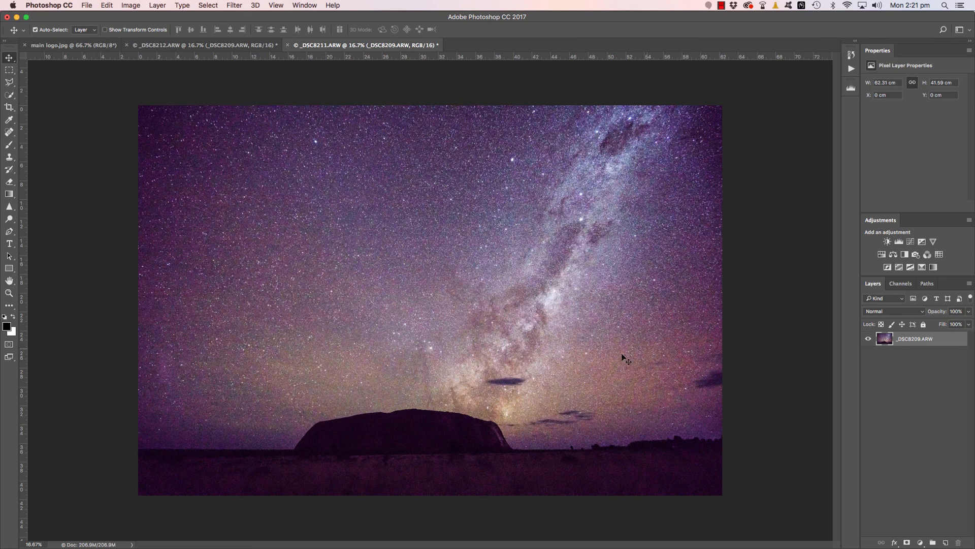
mouse_move(631, 319)
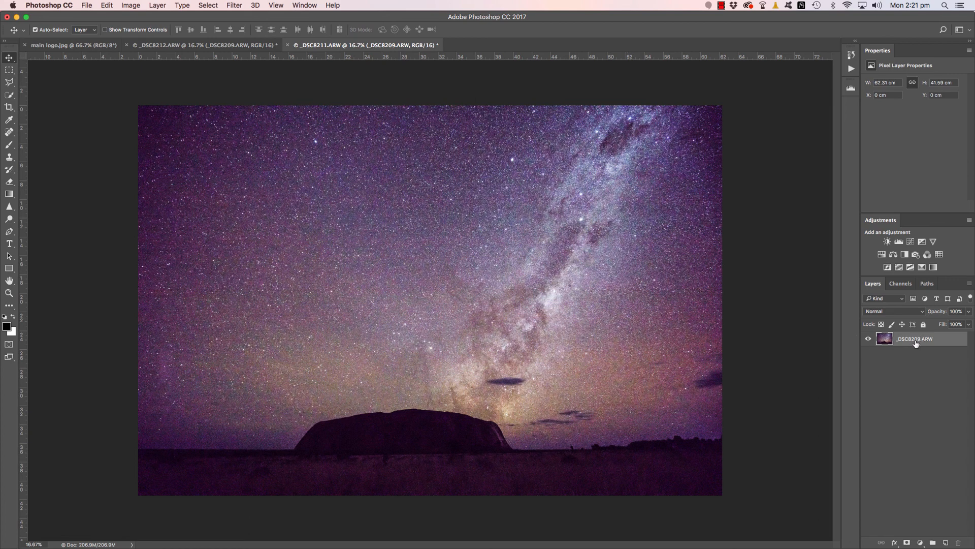
Select all of the single-exposure _DSC8211 image for copying into the stacked document.
key(cmd+a)
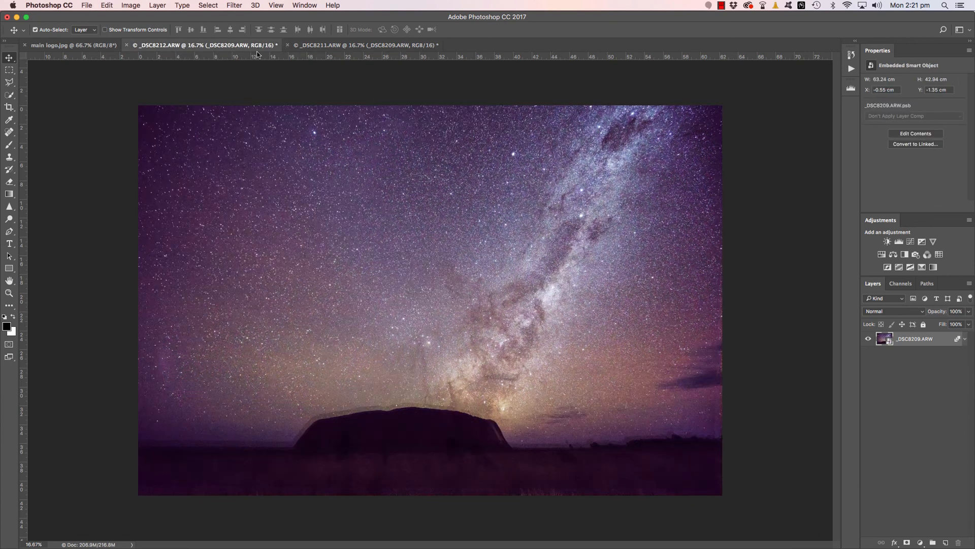
mouse_move(525, 239)
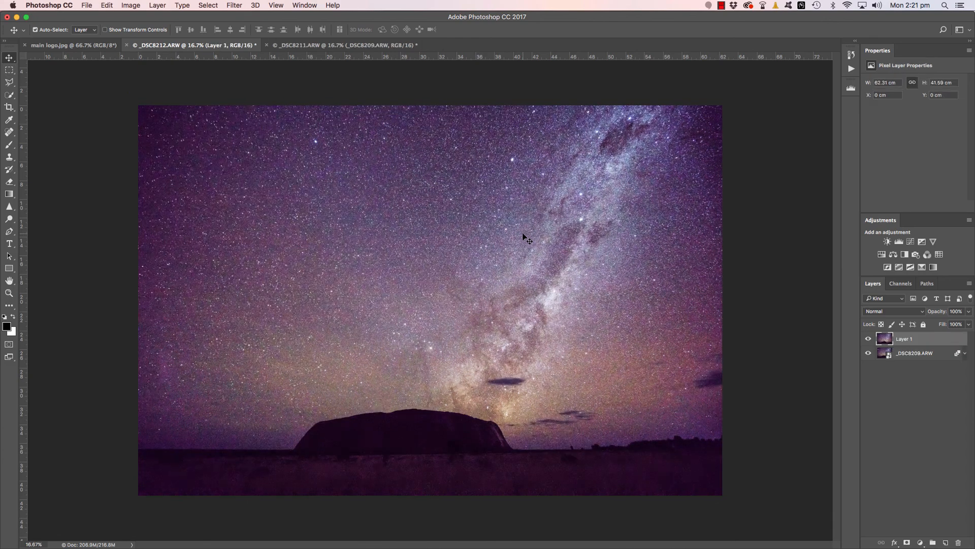
Nudge Layer 1 into alignment with the stacked sky while comparing at reduced opacity.
click(870, 339)
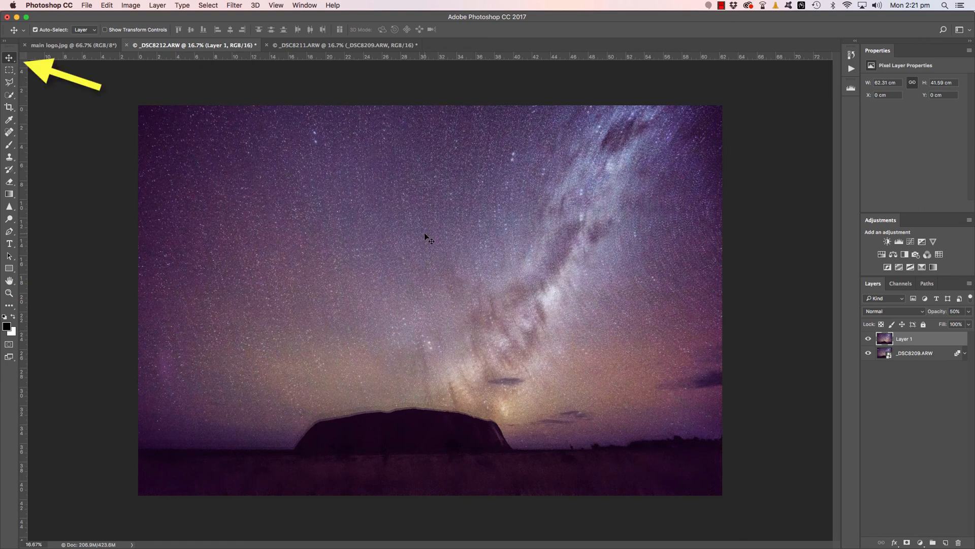
drag(430, 239, 425, 231)
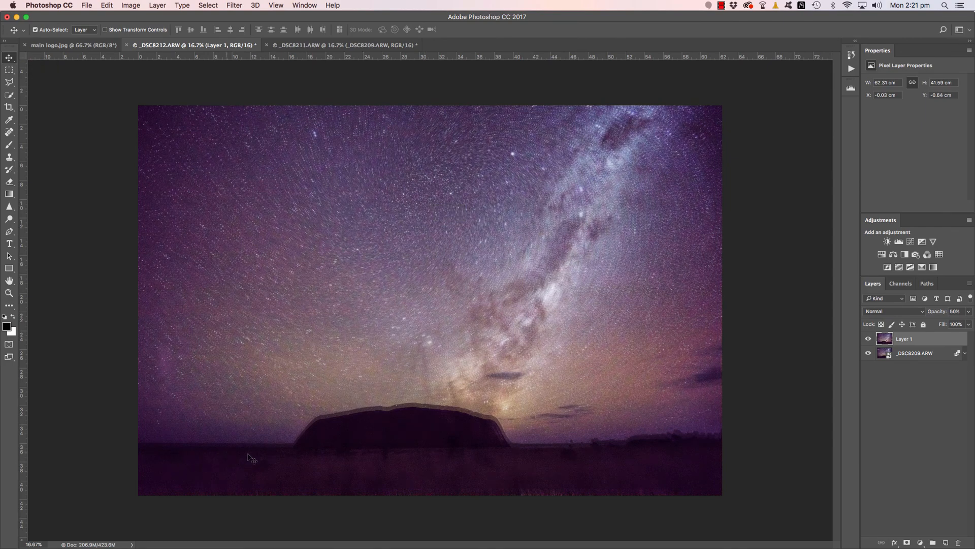
drag(249, 457, 358, 358)
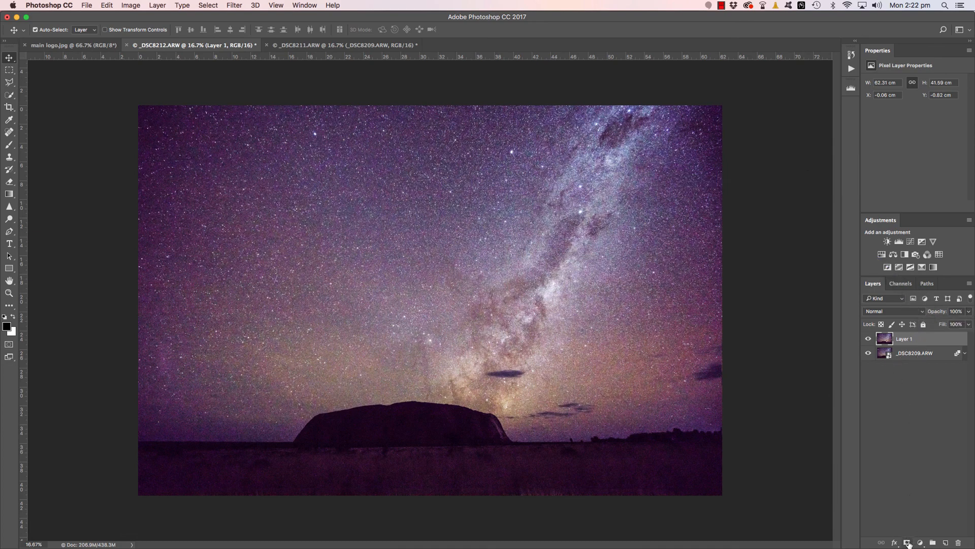
Add a layer mask to Layer 1, brush over the sky with a large soft brush, and open mask options.
click(908, 542)
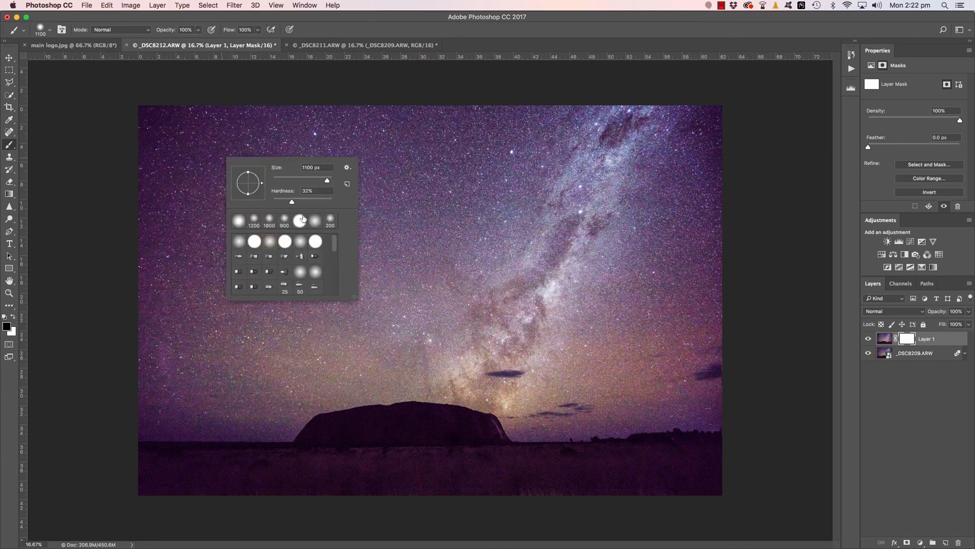
click(269, 241)
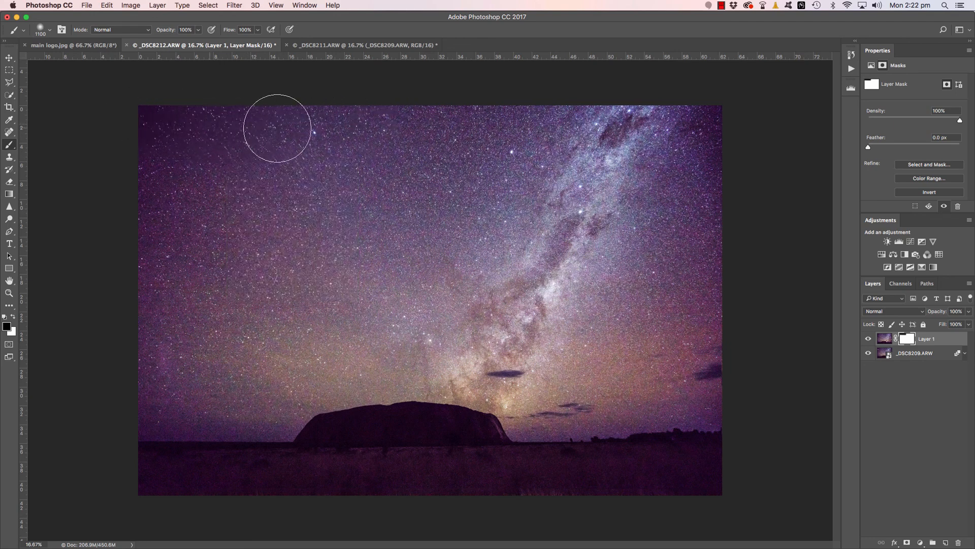
drag(277, 128, 373, 147)
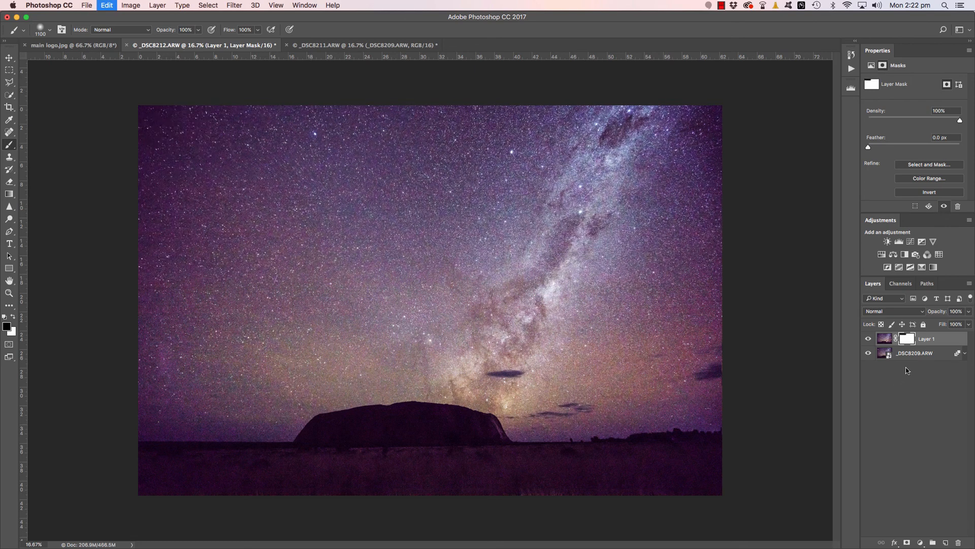
right_click(906, 338)
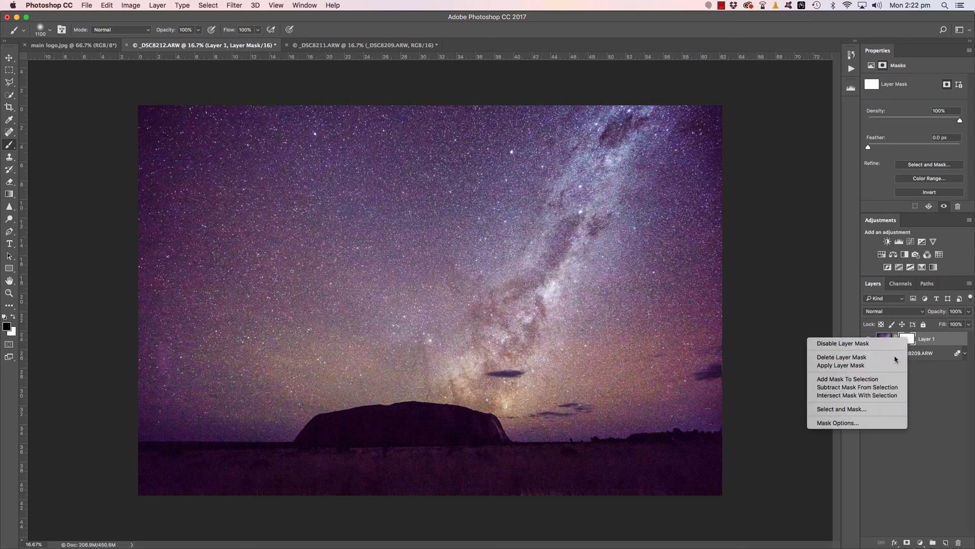
Delete Layer 1's mask and quick-select the sky above Uluru down to the horizon.
click(842, 356)
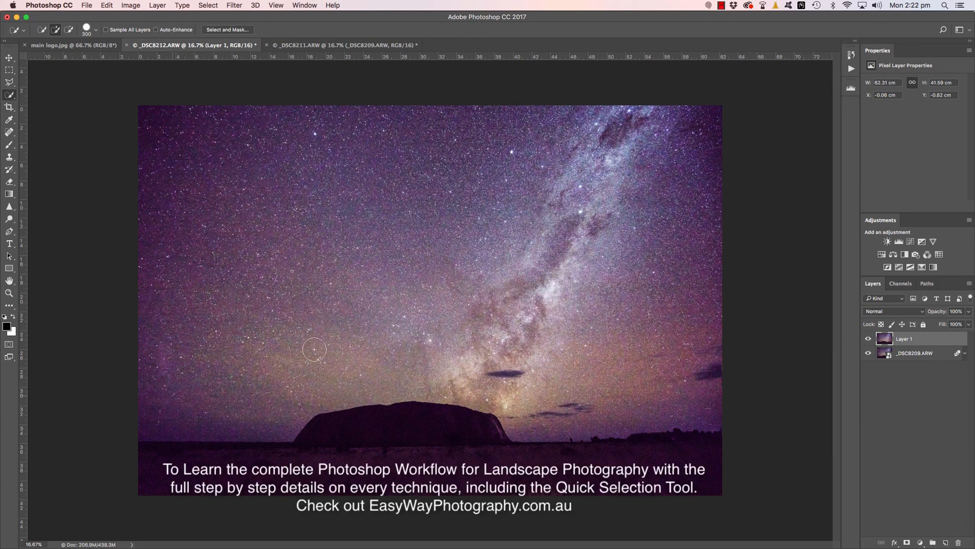
drag(314, 349, 671, 288)
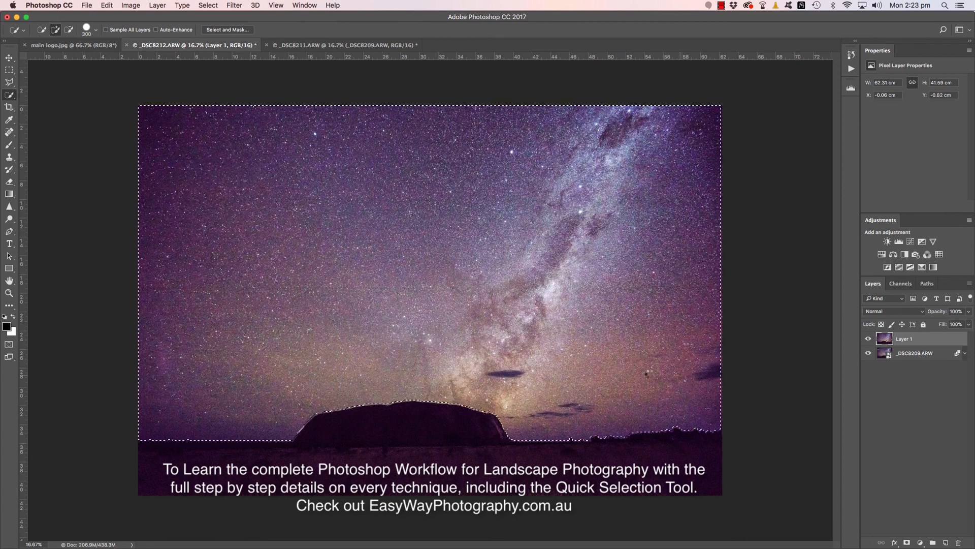
click(538, 369)
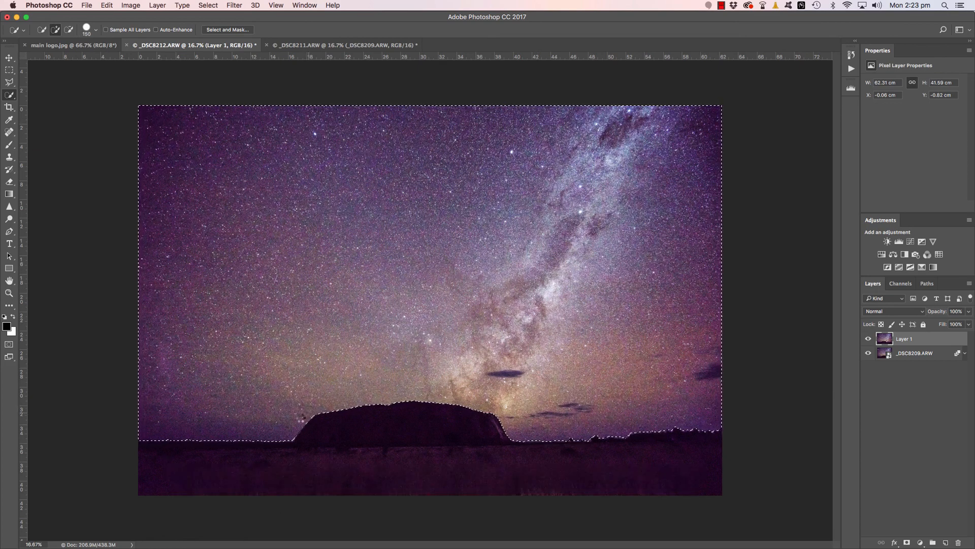
click(289, 433)
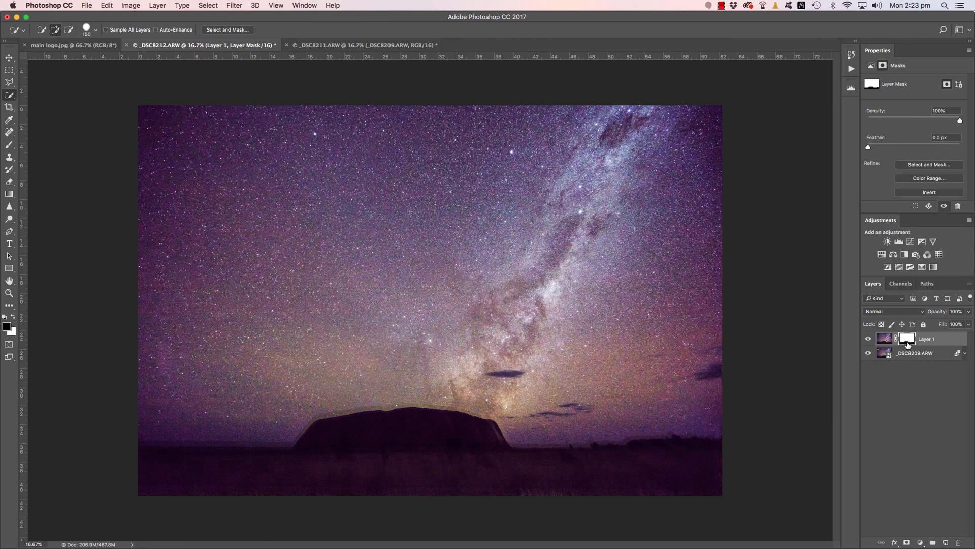
mouse_move(907, 341)
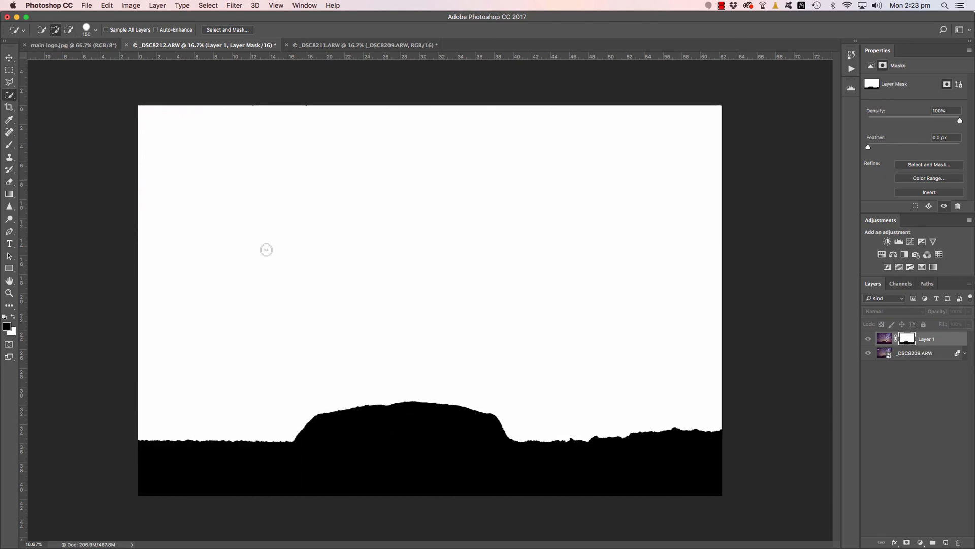
mouse_move(607, 284)
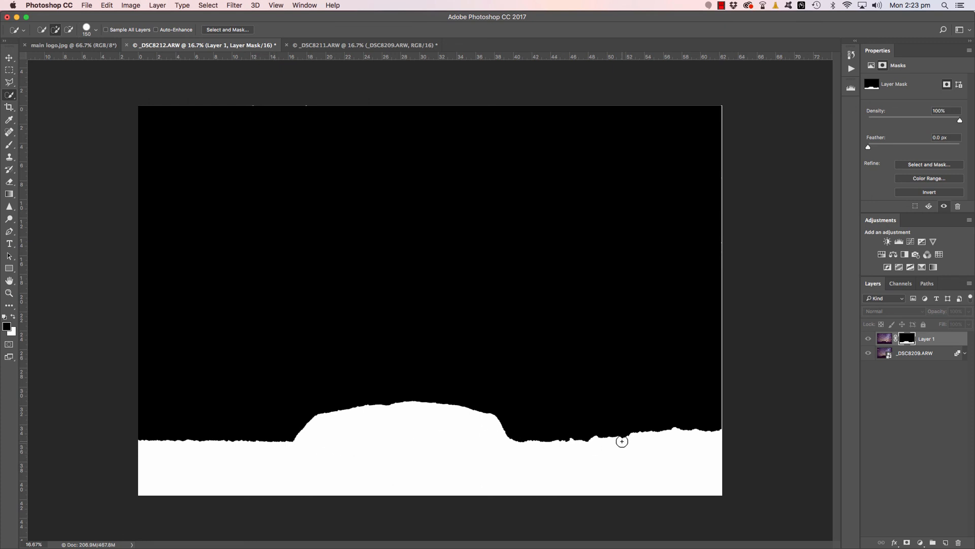
mouse_move(782, 448)
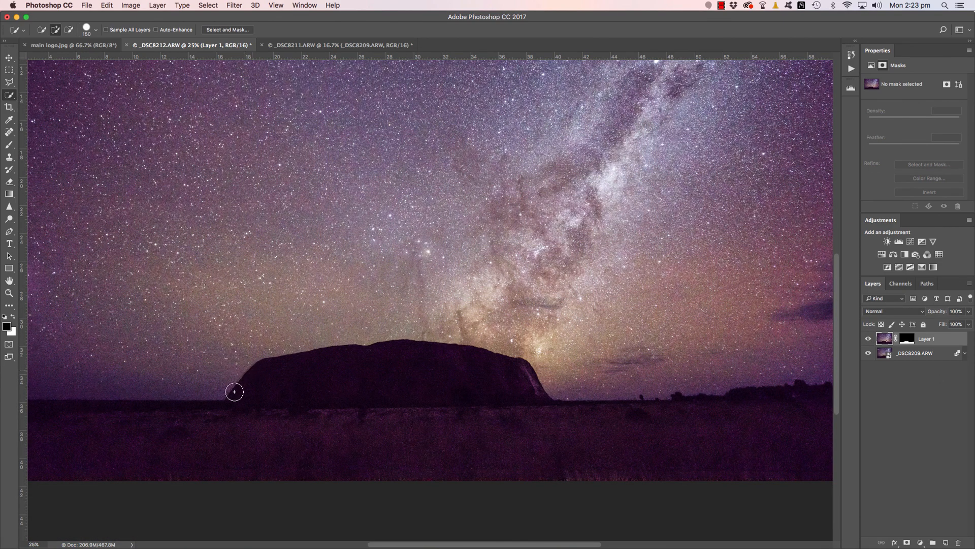
mouse_move(263, 358)
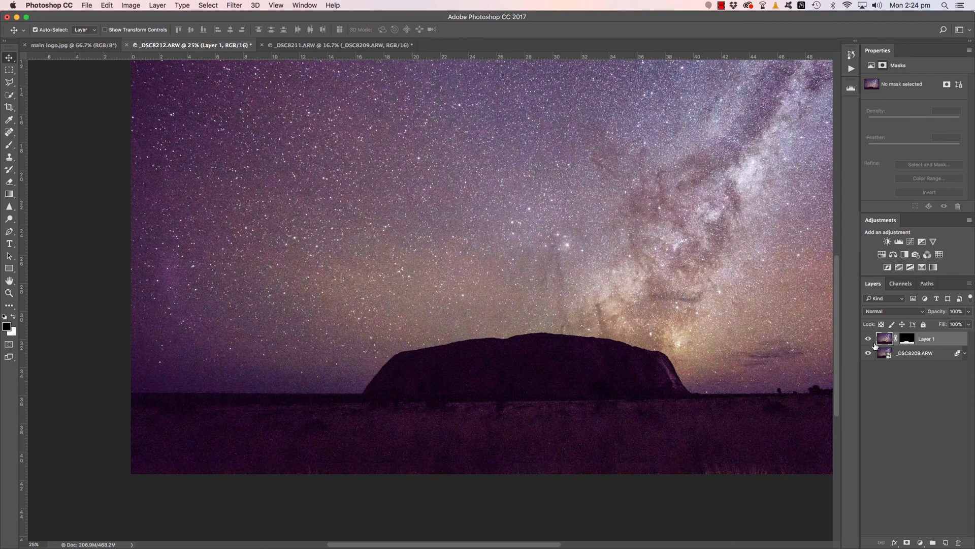
mouse_move(868, 338)
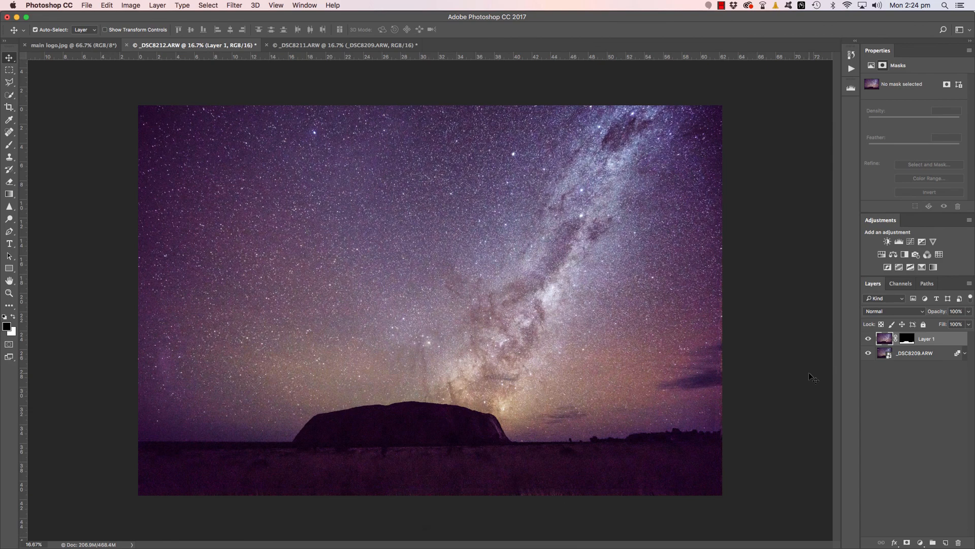
mouse_move(813, 380)
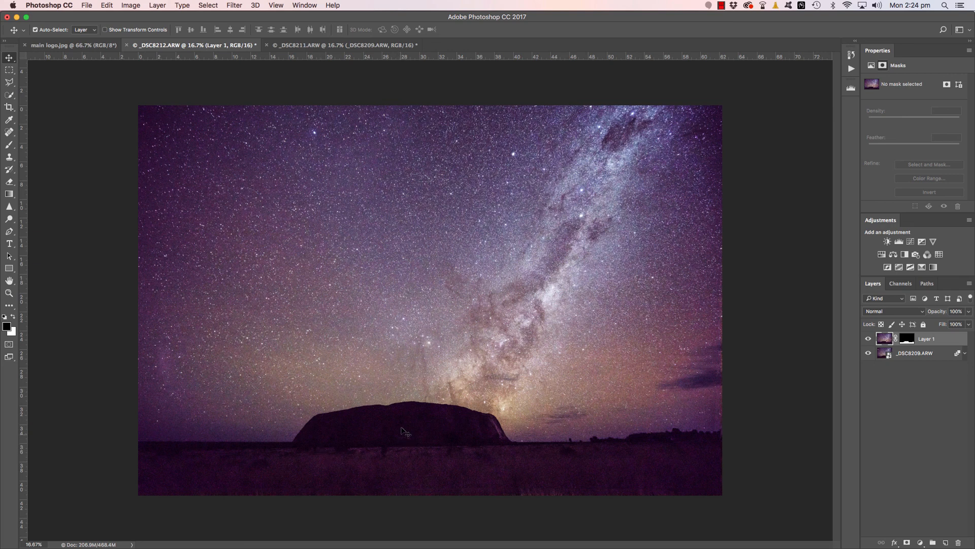
mouse_move(571, 481)
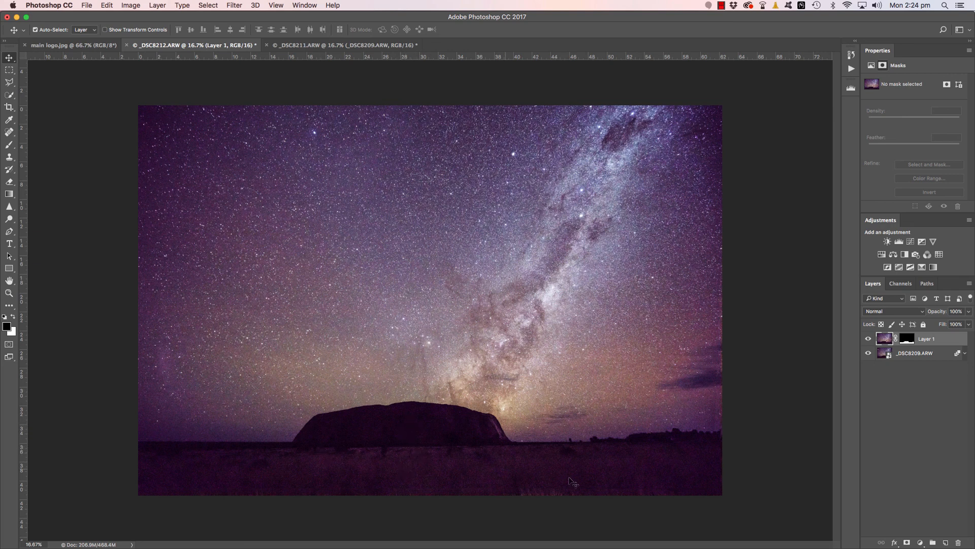